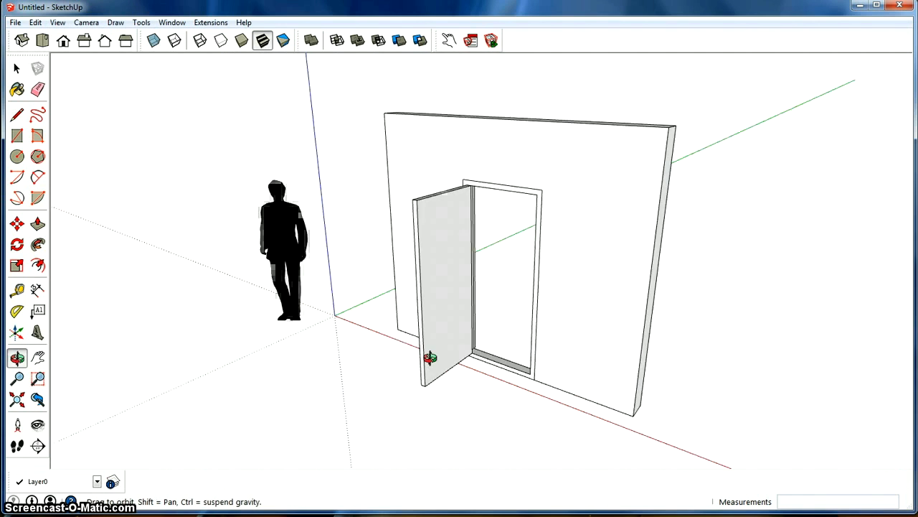
# - Orbit around the wall and open door, viewing it head-on and from an angle
pyautogui.click(17, 67)
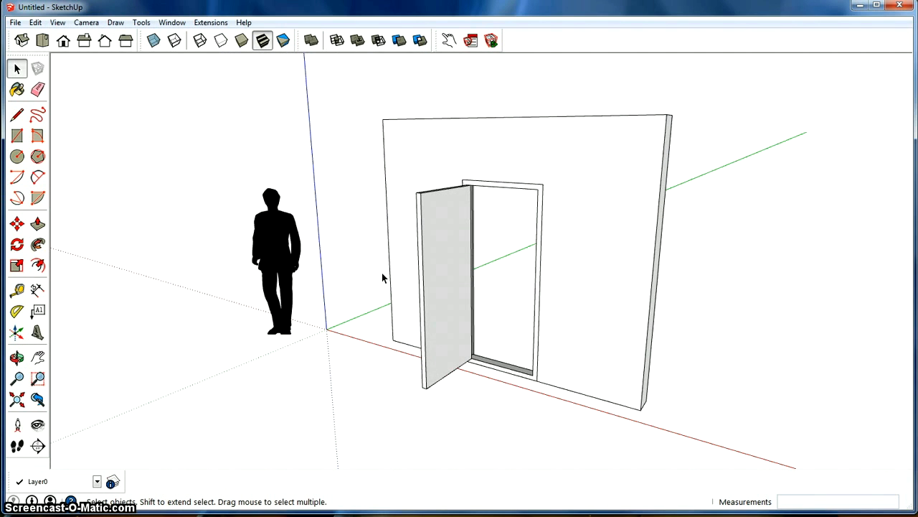
pyautogui.moveTo(362, 265)
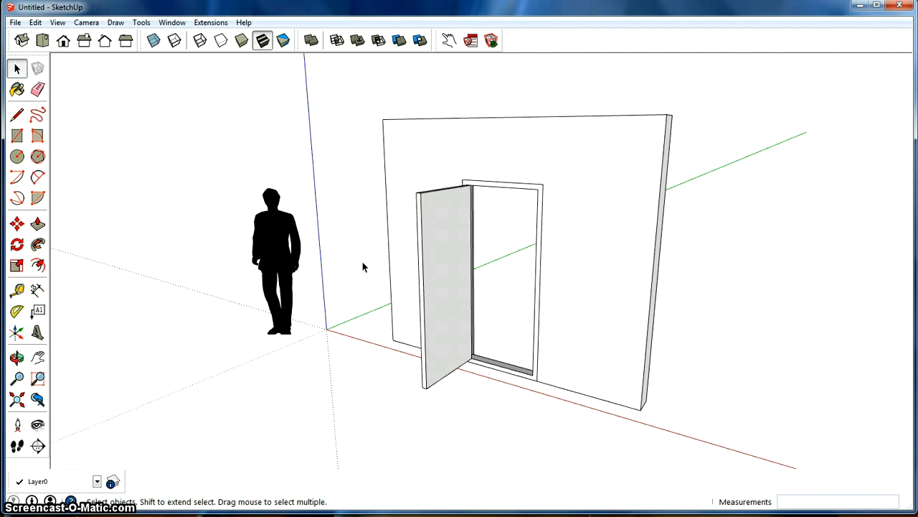
pyautogui.moveTo(372, 287)
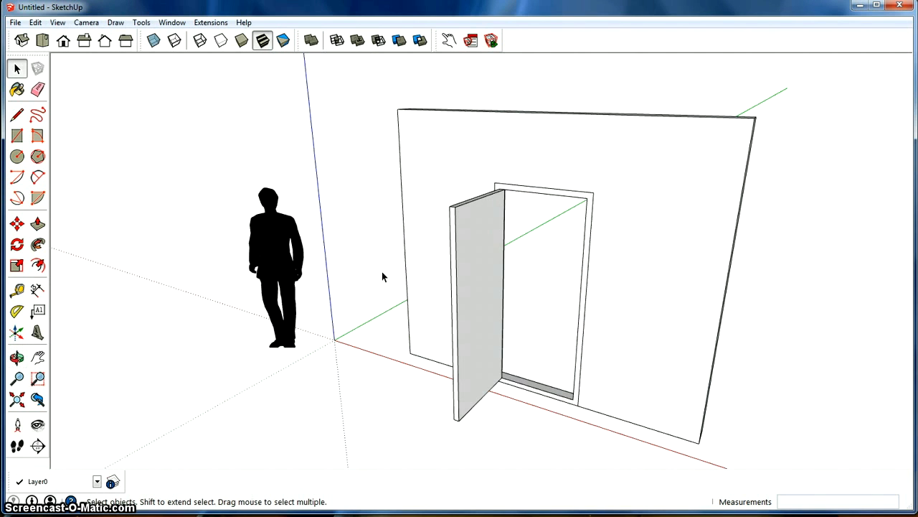
pyautogui.moveTo(521, 171)
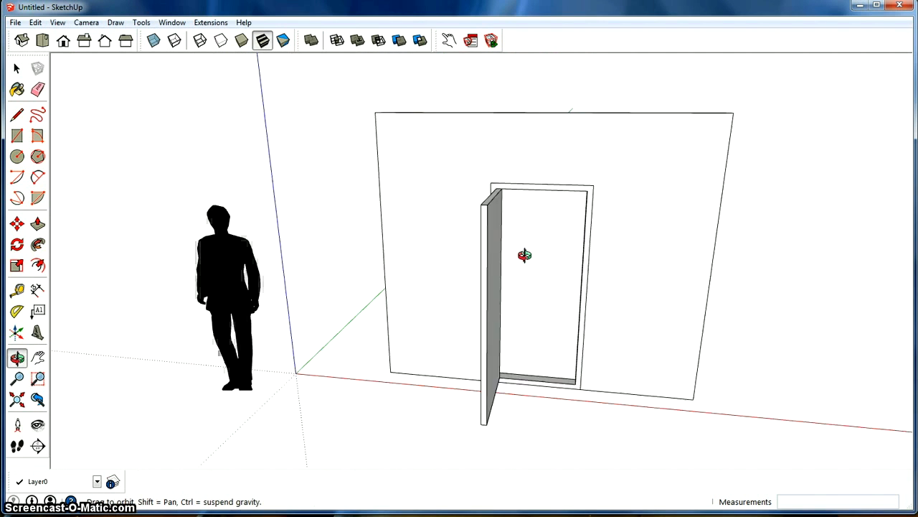
pyautogui.click(18, 67)
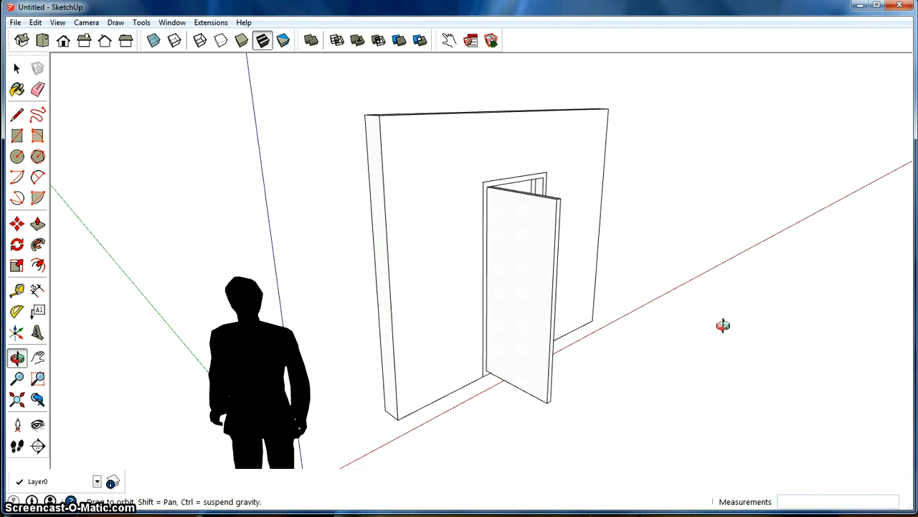
pyautogui.moveTo(723, 325); pyautogui.dragTo(258, 352)
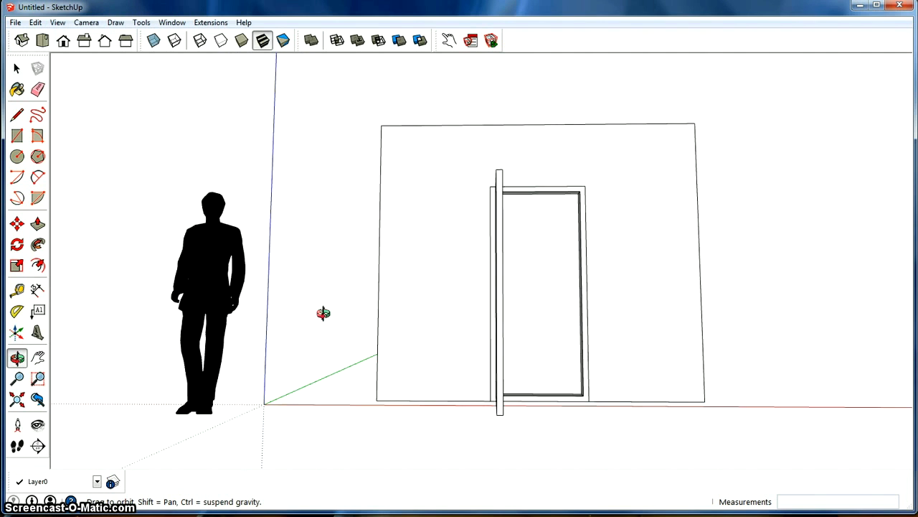
pyautogui.moveTo(323, 313); pyautogui.dragTo(241, 319)
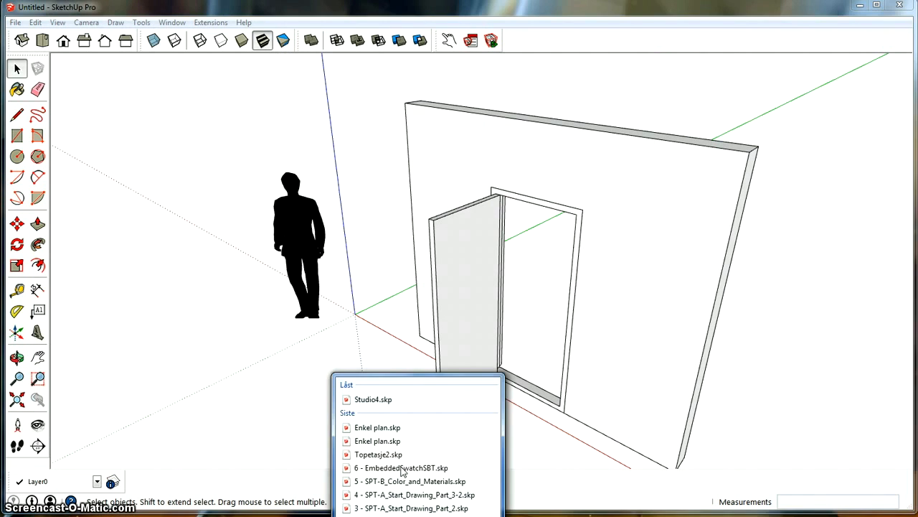
# - Open Enkel plan.skp, switch to the Persp scene, and orbit through the interior rooms
pyautogui.click(654, 339)
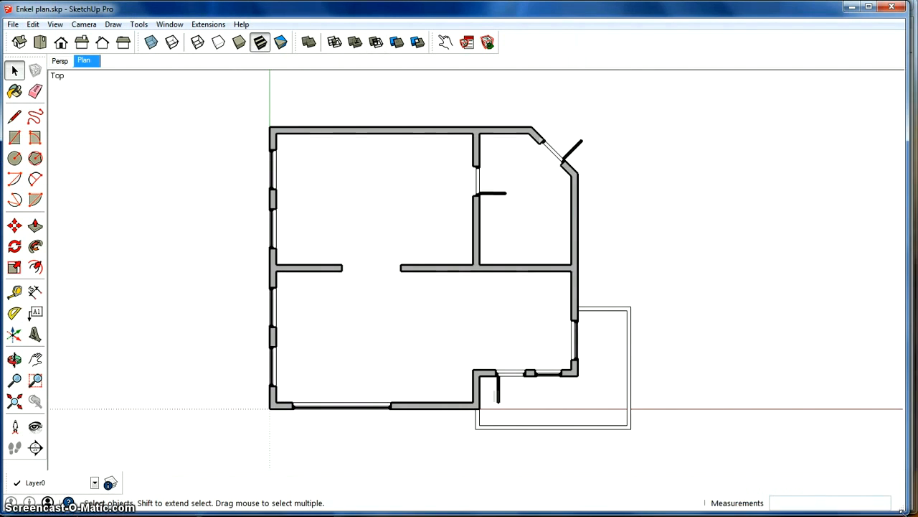
pyautogui.click(60, 60)
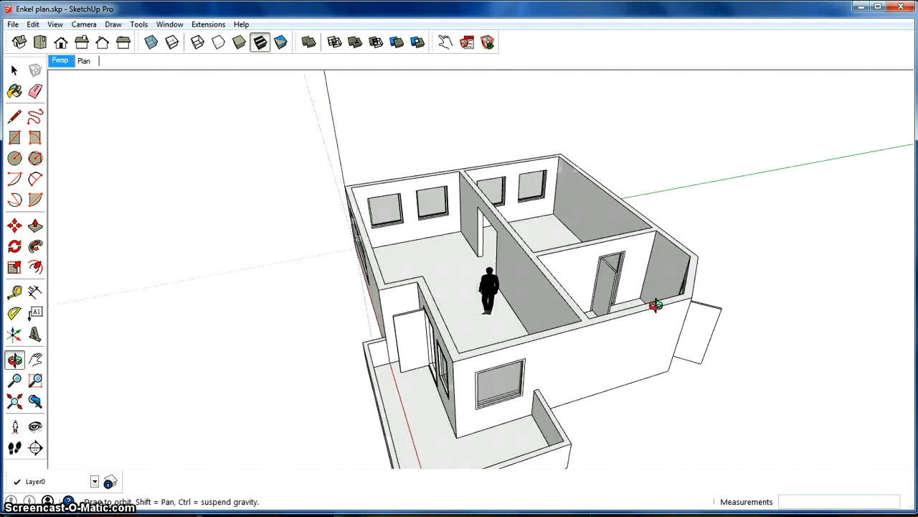
pyautogui.moveTo(653, 305); pyautogui.dragTo(513, 324)
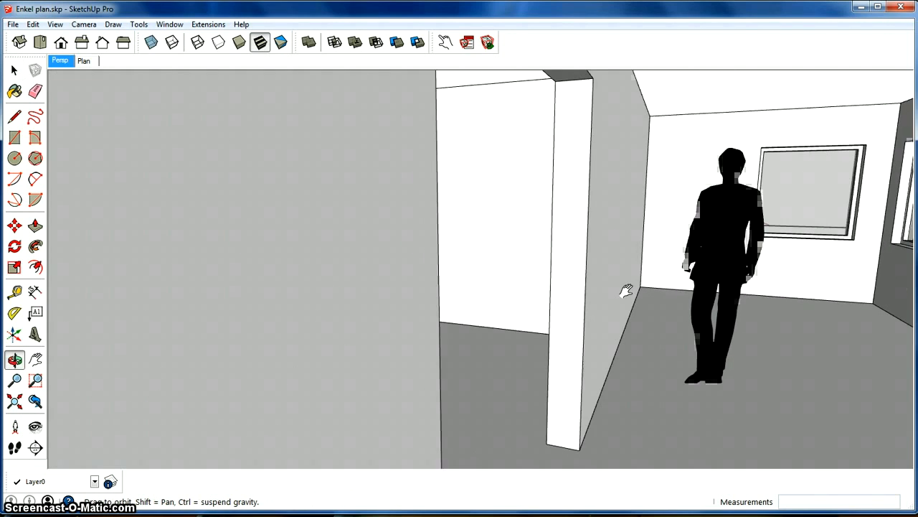
pyautogui.moveTo(628, 290); pyautogui.dragTo(413, 265)
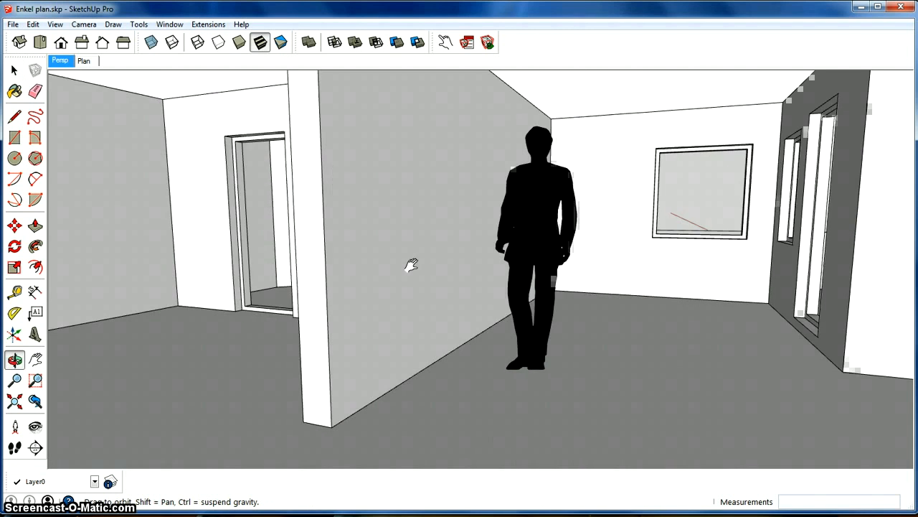
pyautogui.moveTo(412, 266); pyautogui.dragTo(377, 280)
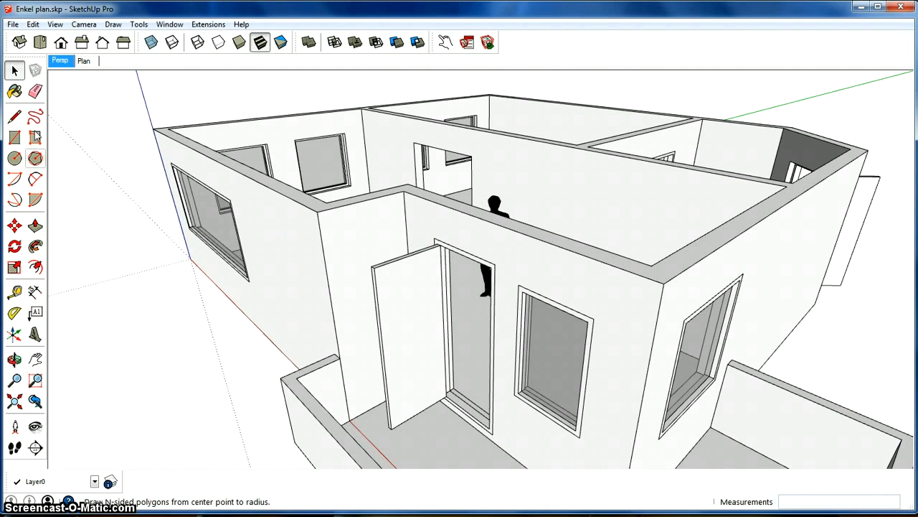
pyautogui.click(15, 71)
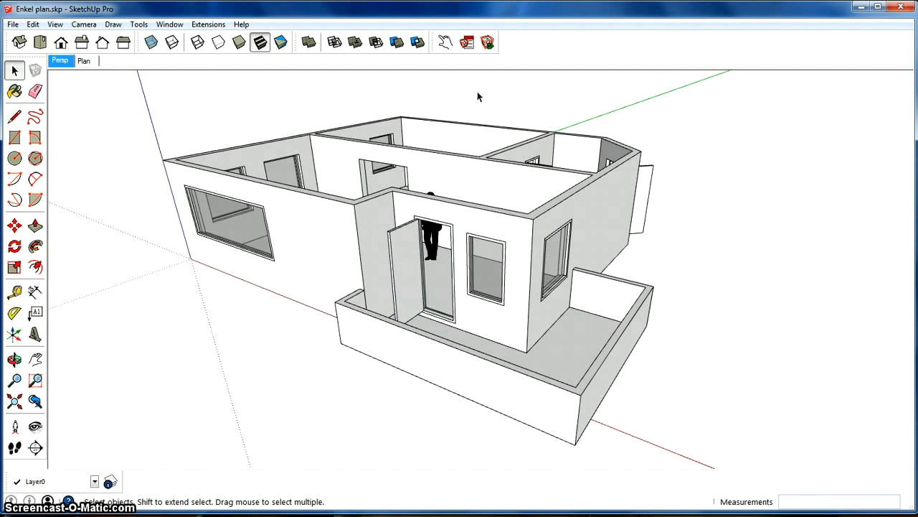
pyautogui.moveTo(386, 248)
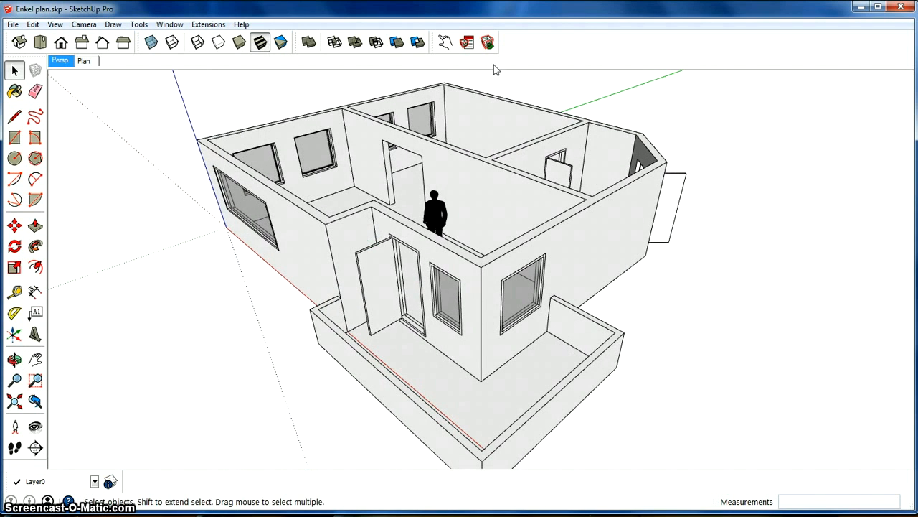
# - With the Interact tool, turn to face the interior door and click it open
pyautogui.click(445, 42)
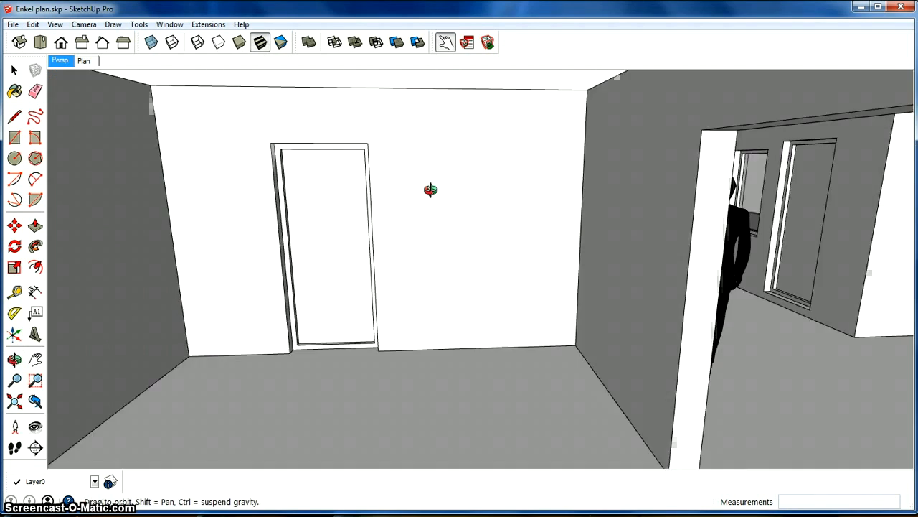
pyautogui.moveTo(431, 190); pyautogui.dragTo(330, 208)
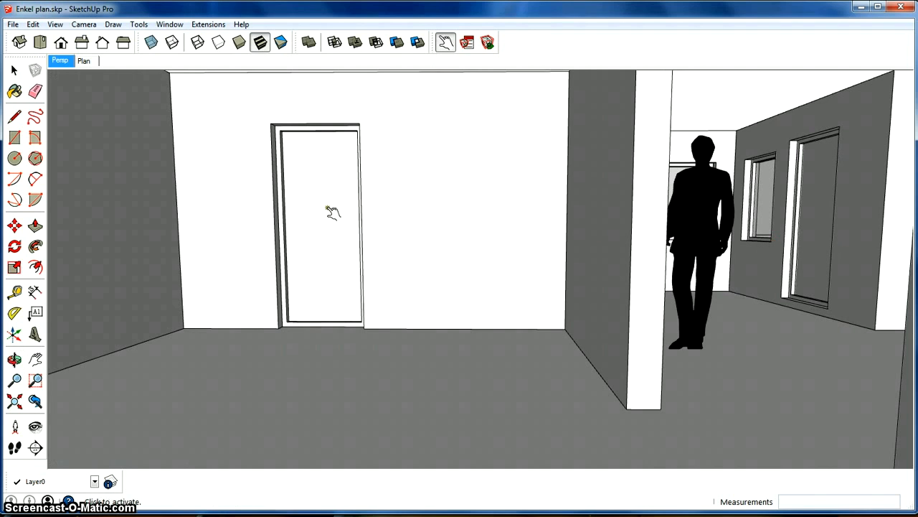
pyautogui.click(326, 208)
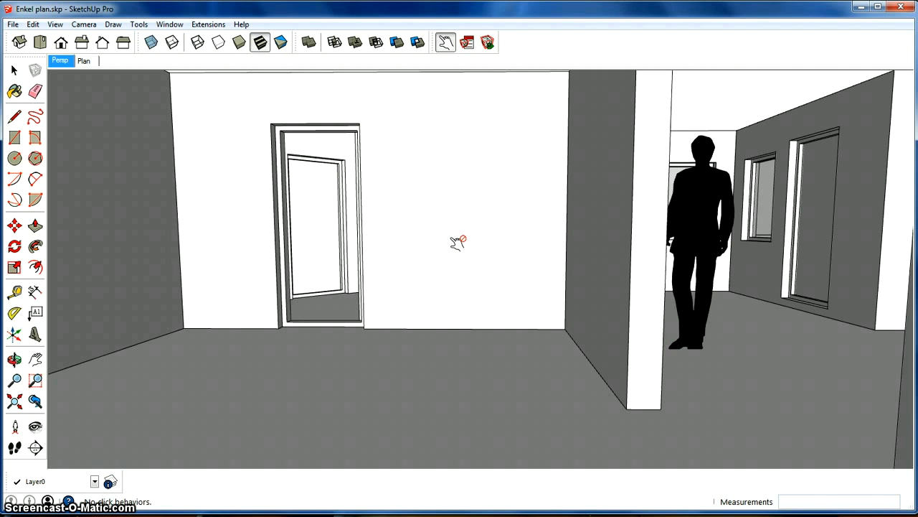
pyautogui.moveTo(416, 164)
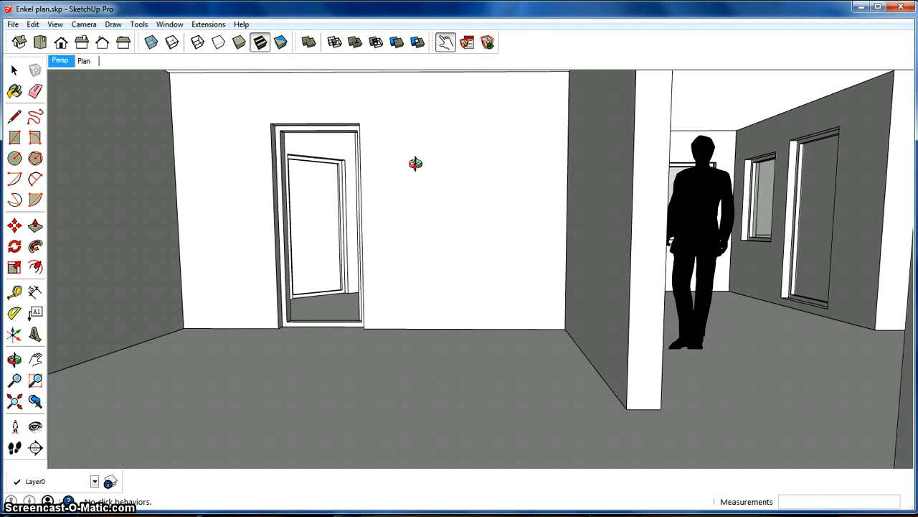
pyautogui.moveTo(416, 164); pyautogui.dragTo(509, 233)
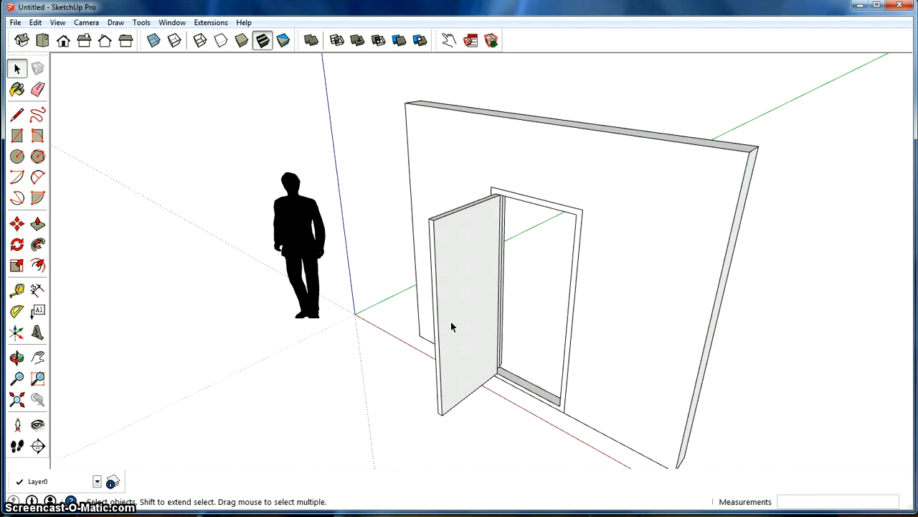
# - Select and delete the door panel, then show the Components window
pyautogui.click(448, 40)
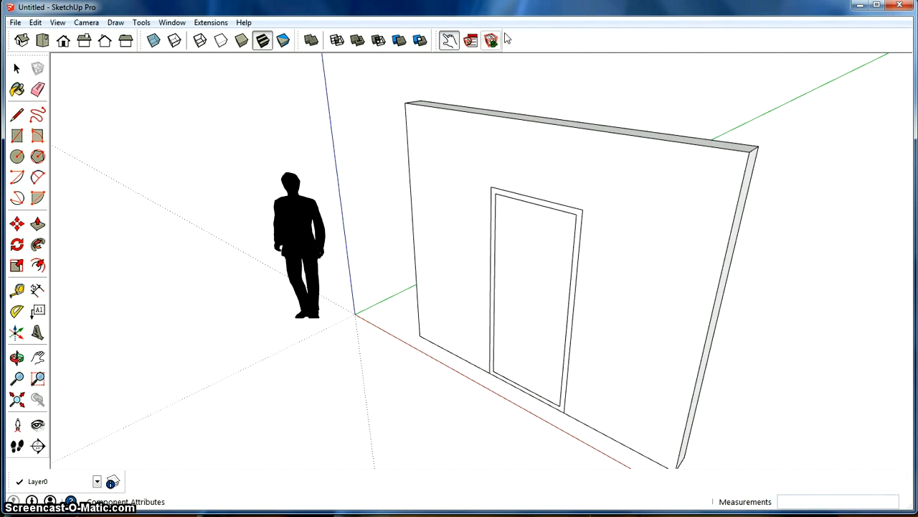
pyautogui.moveTo(512, 267)
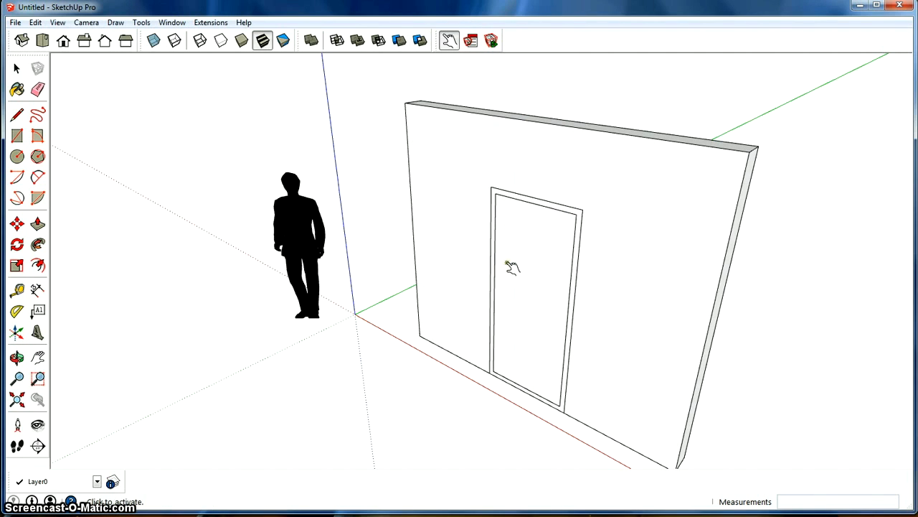
pyautogui.moveTo(544, 274)
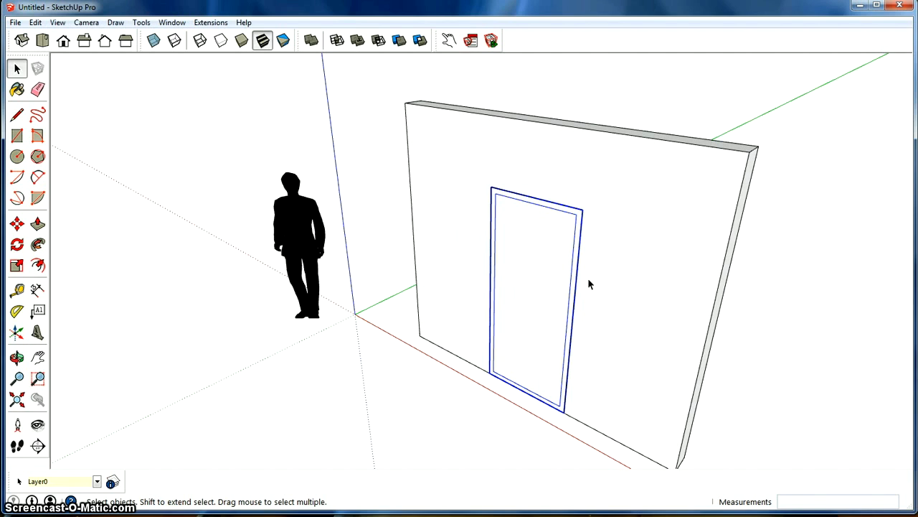
pyautogui.moveTo(199, 142)
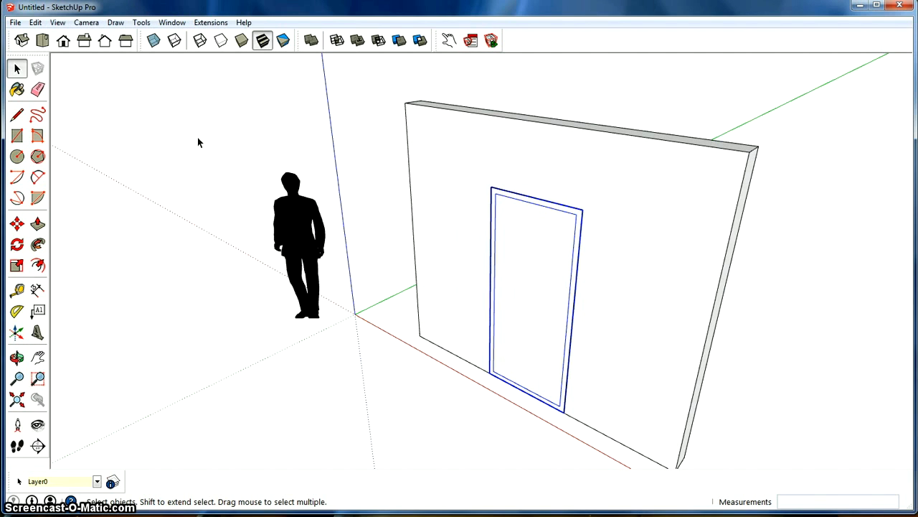
pyautogui.click(57, 22)
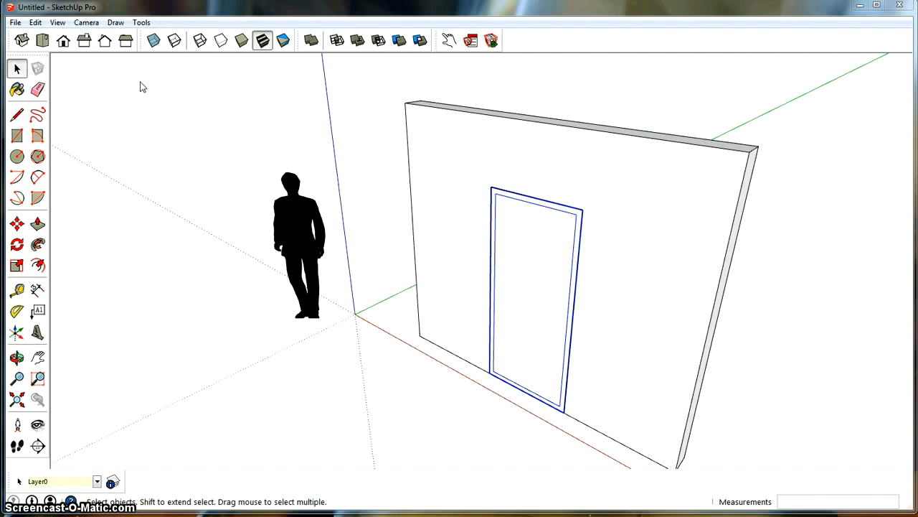
pyautogui.click(171, 22)
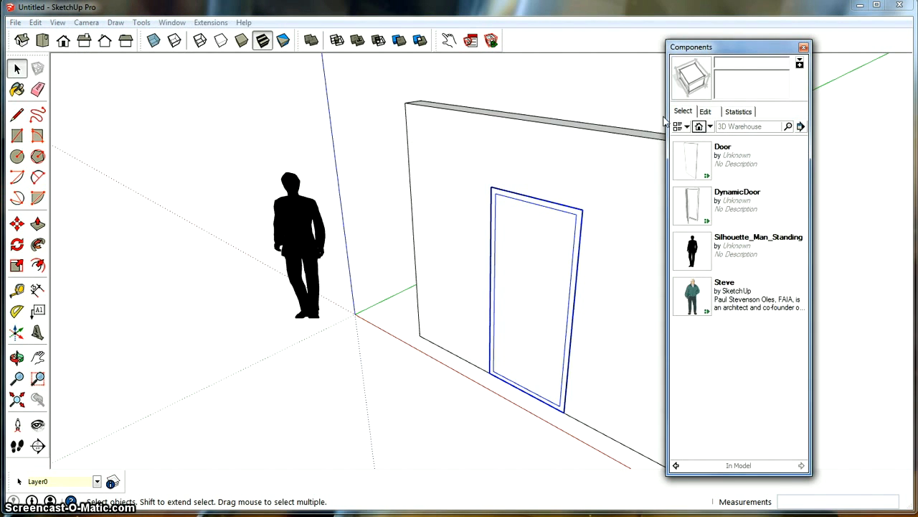
# - Purge the unused door components, then orbit to face the wall's front doorway
pyautogui.click(738, 160)
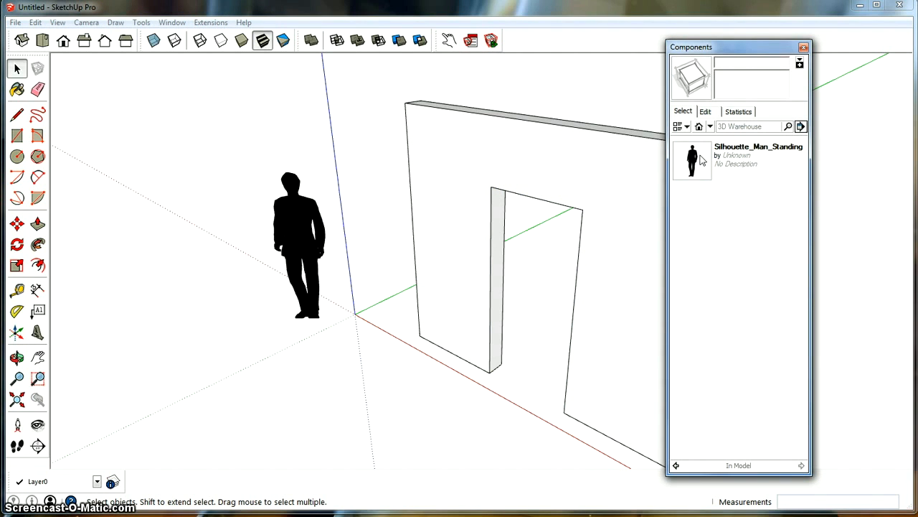
pyautogui.click(294, 244)
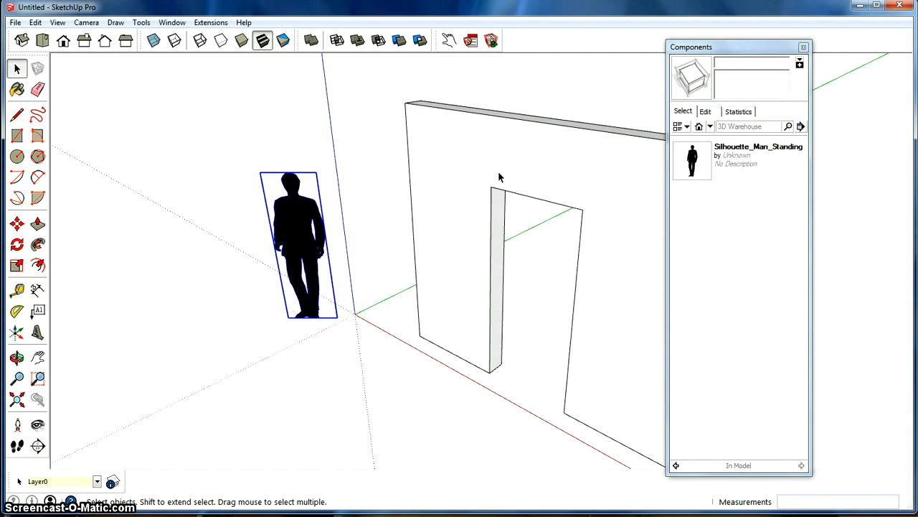
pyautogui.click(393, 219)
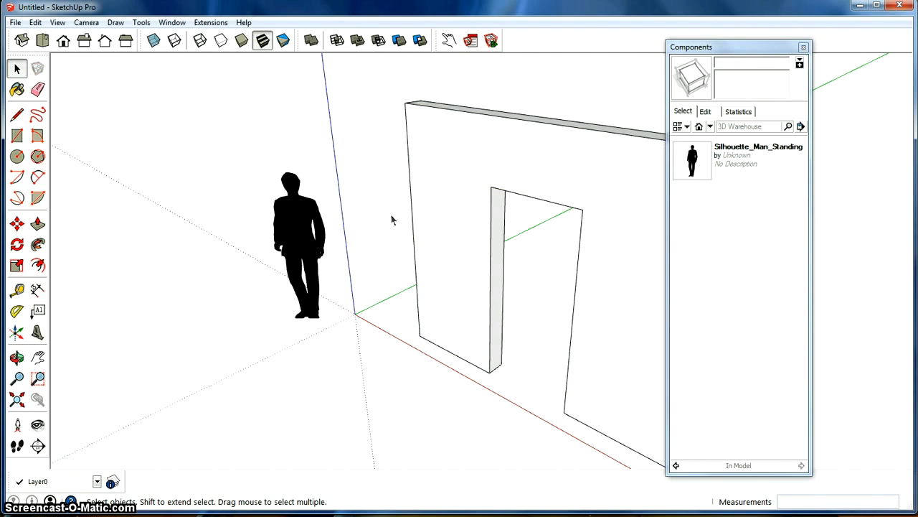
pyautogui.click(16, 357)
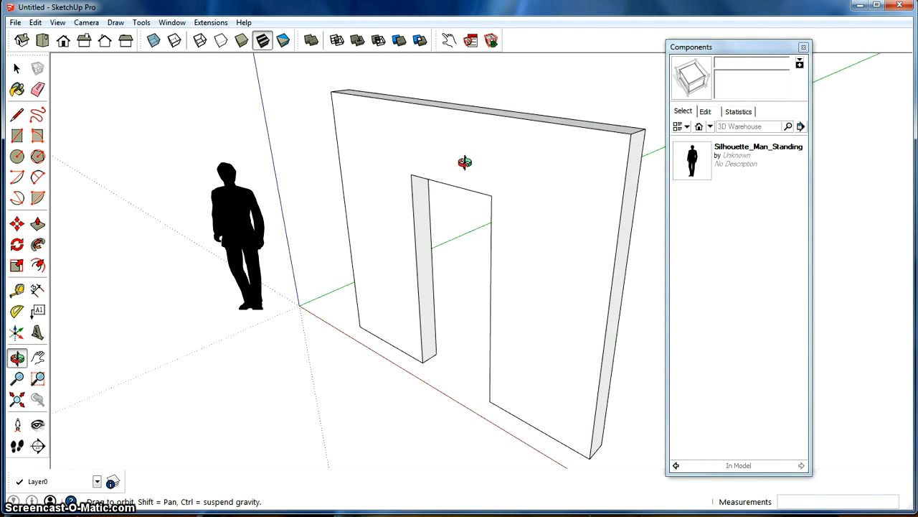
# - Draw a rectangle corner to corner across the doorway and select the new face
pyautogui.click(17, 136)
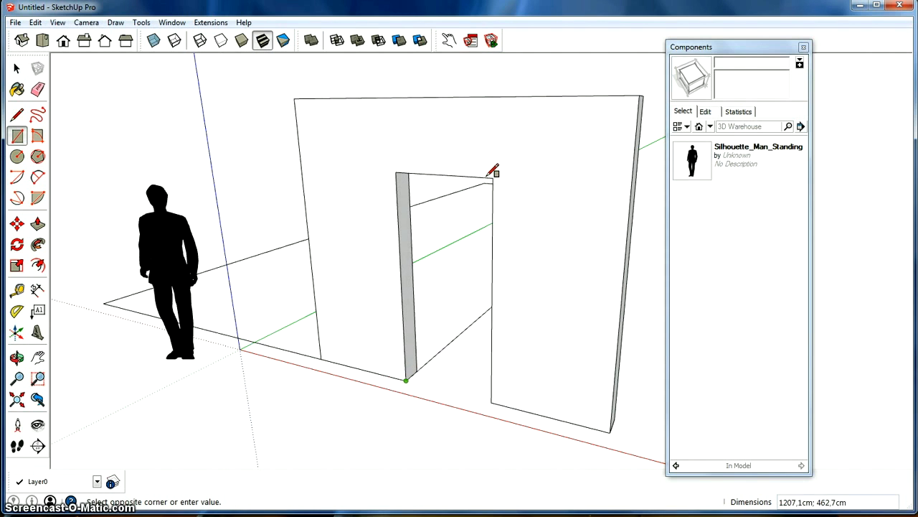
pyautogui.click(492, 172)
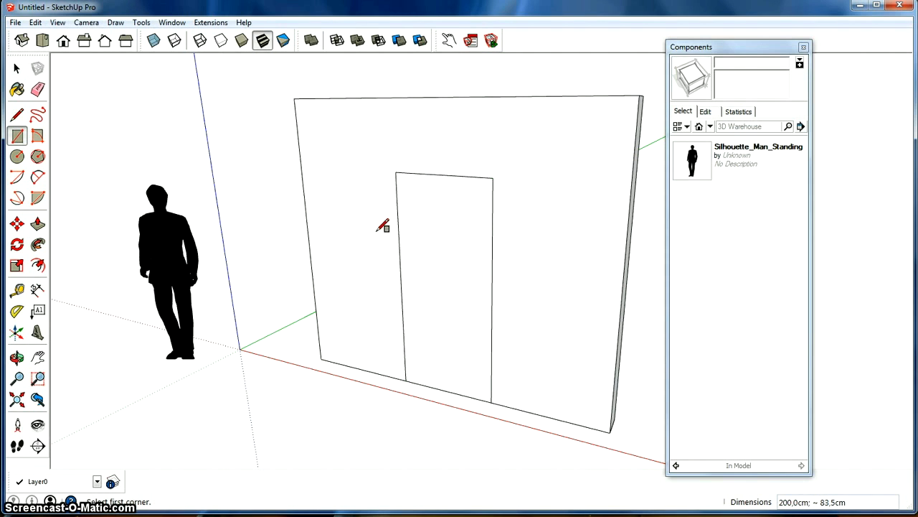
pyautogui.click(17, 67)
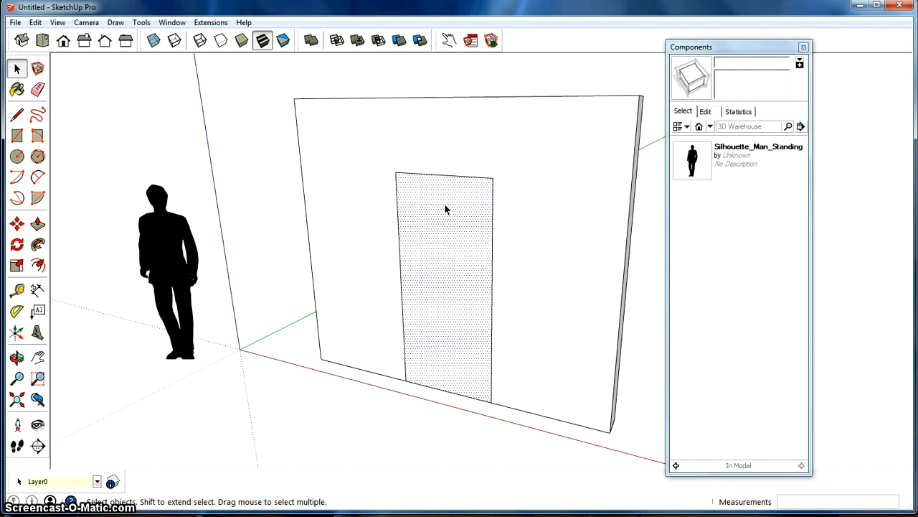
# - Browse the face's context menu and the Camera, Tools and Edit menus
pyautogui.rightClick(444, 209)
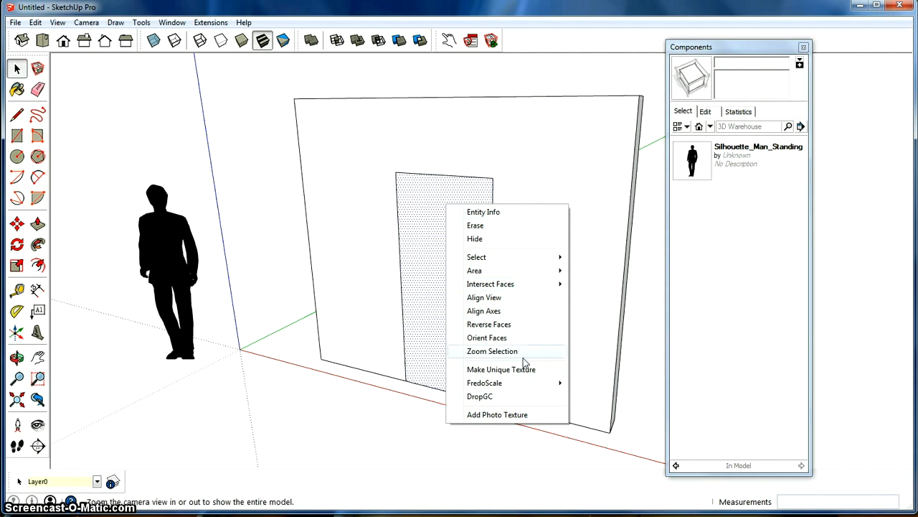
pyautogui.moveTo(487, 337)
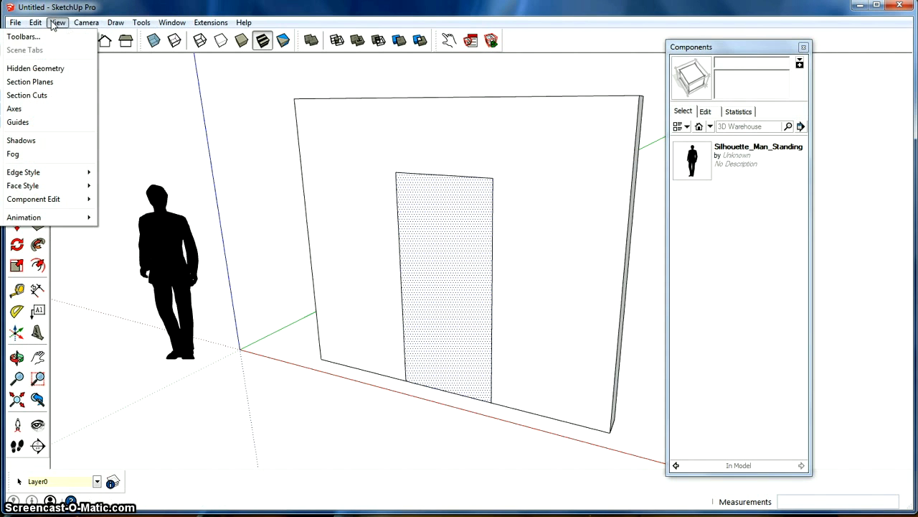
pyautogui.click(86, 23)
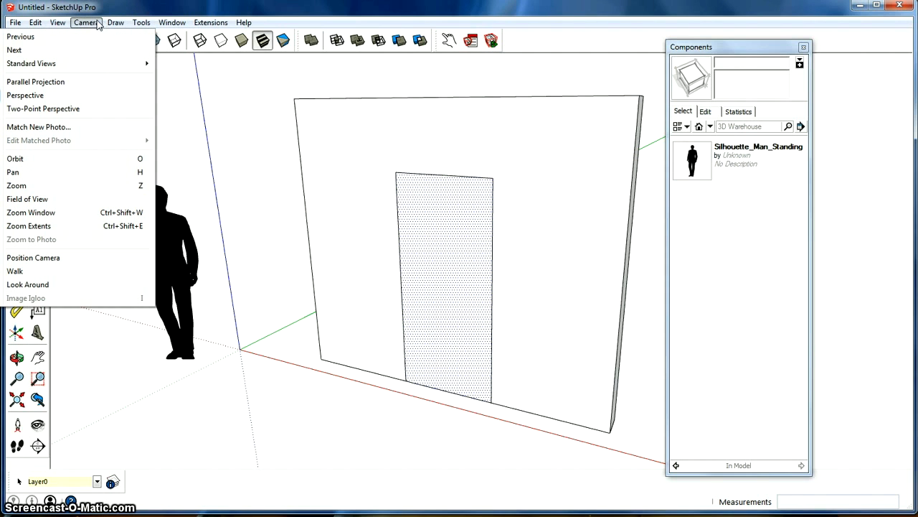
pyautogui.click(142, 22)
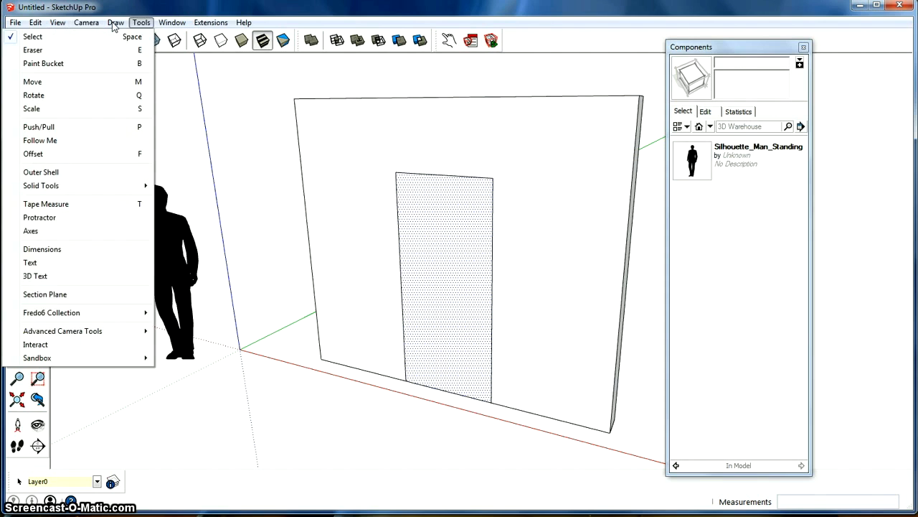
pyautogui.click(34, 22)
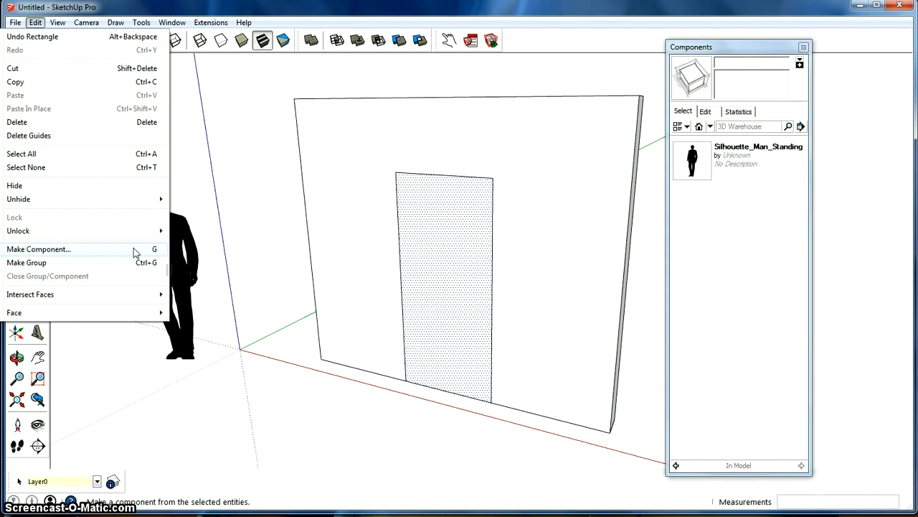
# - Name the new component DynamicDoor and tick 'Replace selection with component'
pyautogui.click(38, 249)
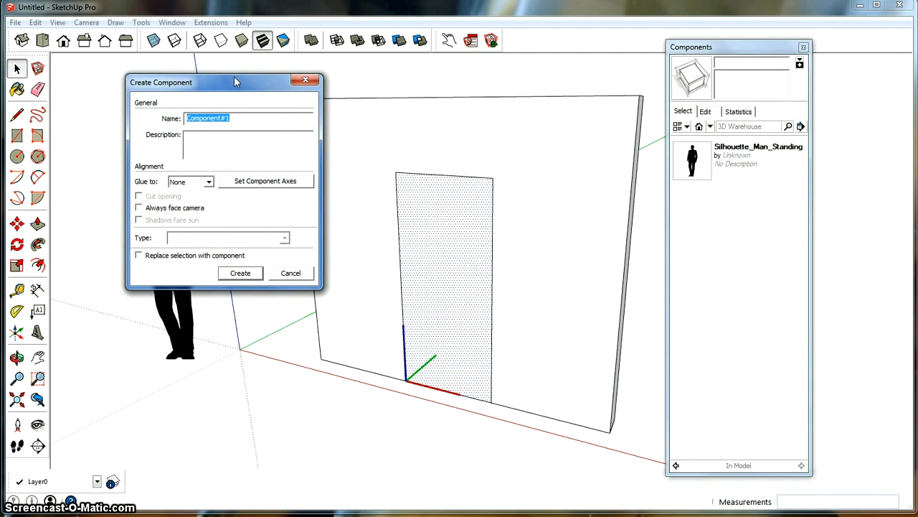
pyautogui.write('Dyna')
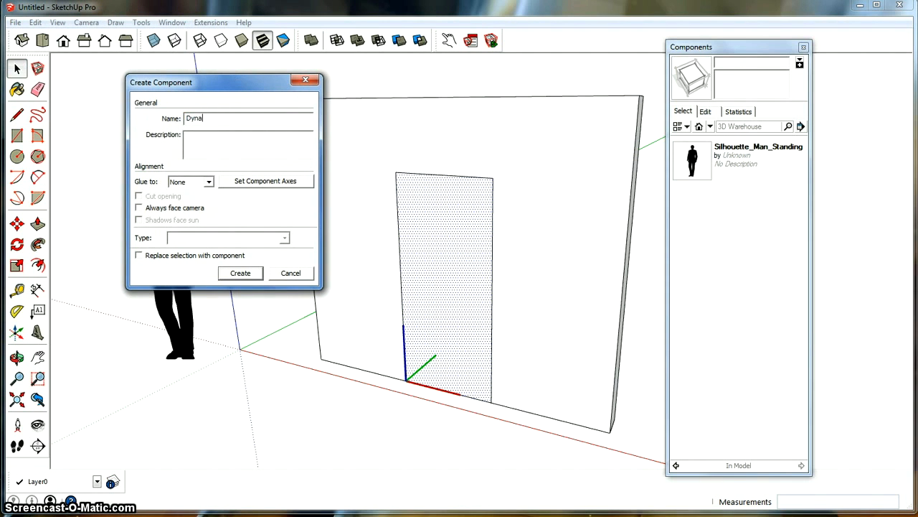
pyautogui.write('mic')
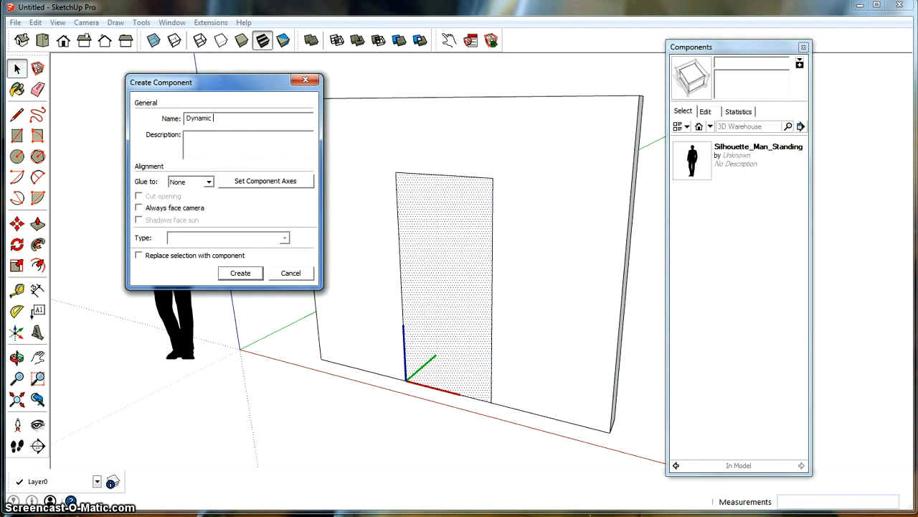
pyautogui.write('D')
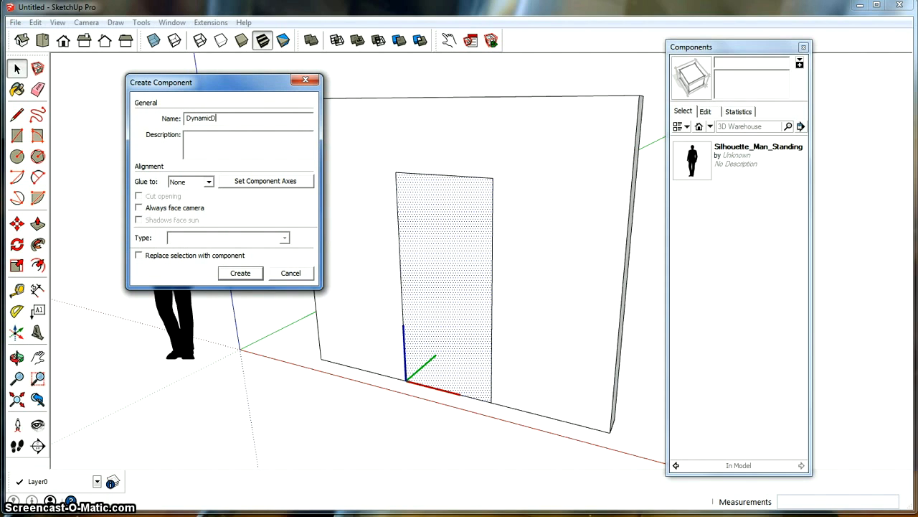
pyautogui.write('oor')
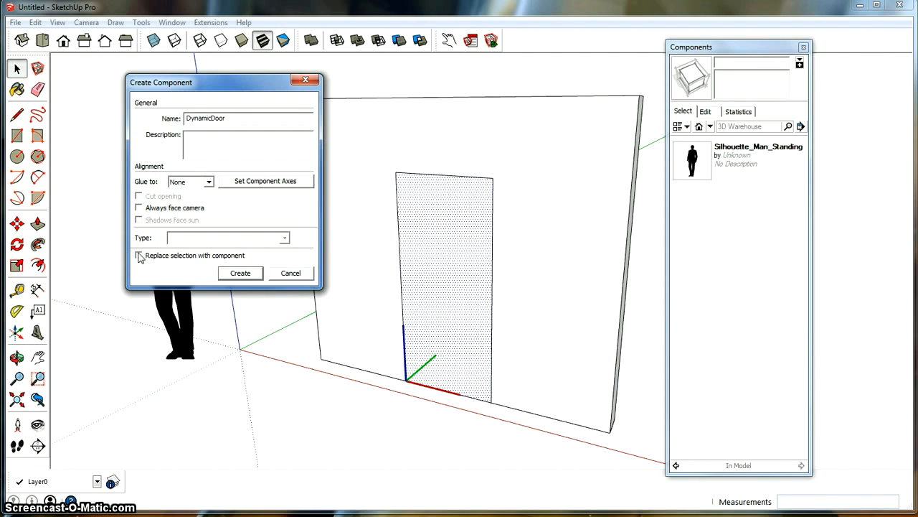
pyautogui.click(138, 255)
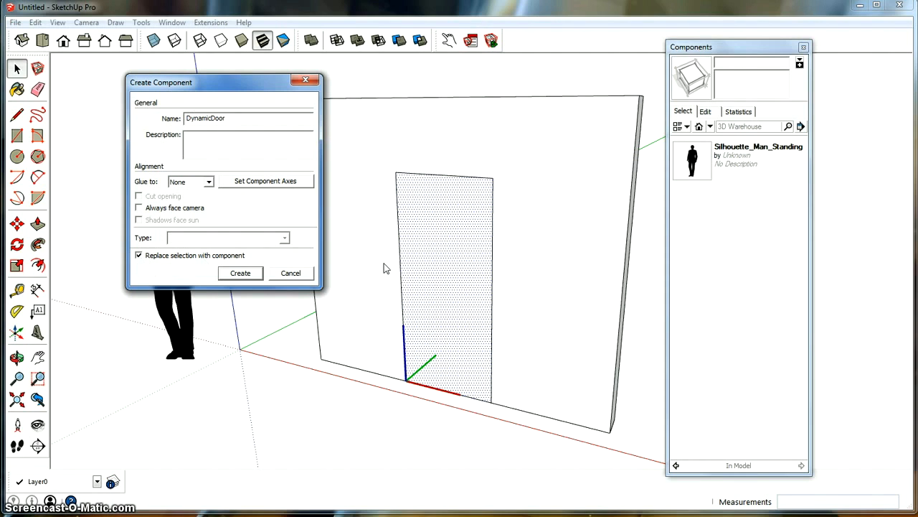
pyautogui.moveTo(262, 263)
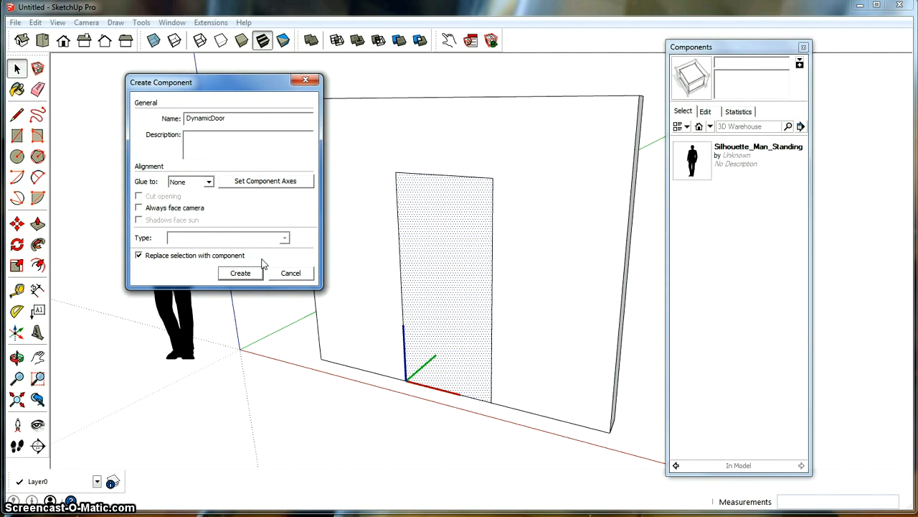
pyautogui.moveTo(252, 264)
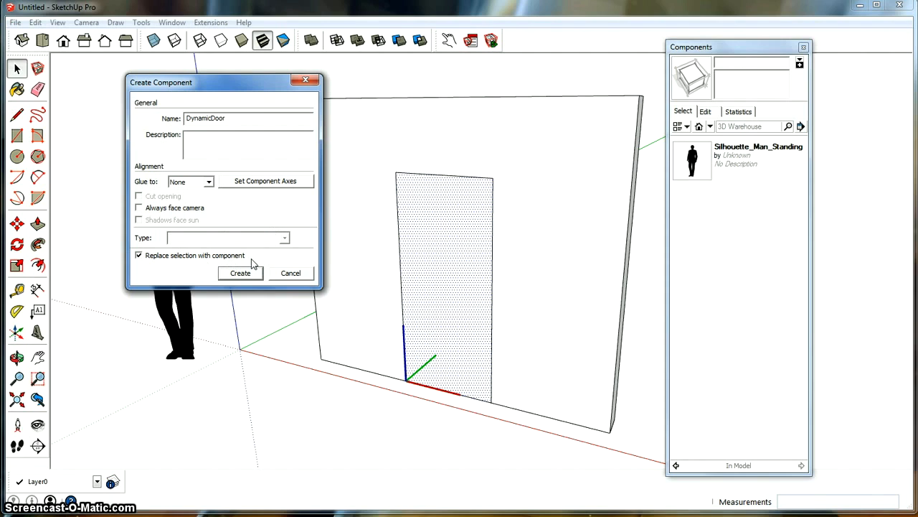
pyautogui.moveTo(300, 223)
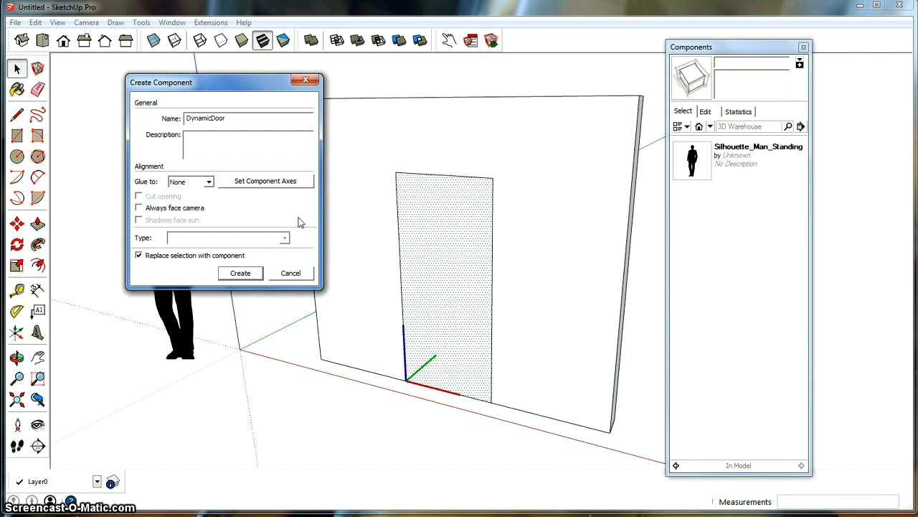
pyautogui.moveTo(240, 164)
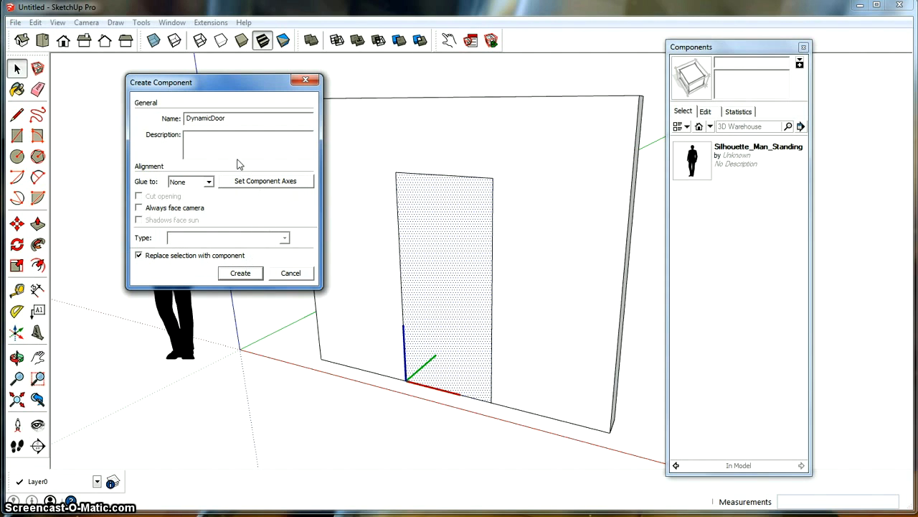
pyautogui.moveTo(420, 432)
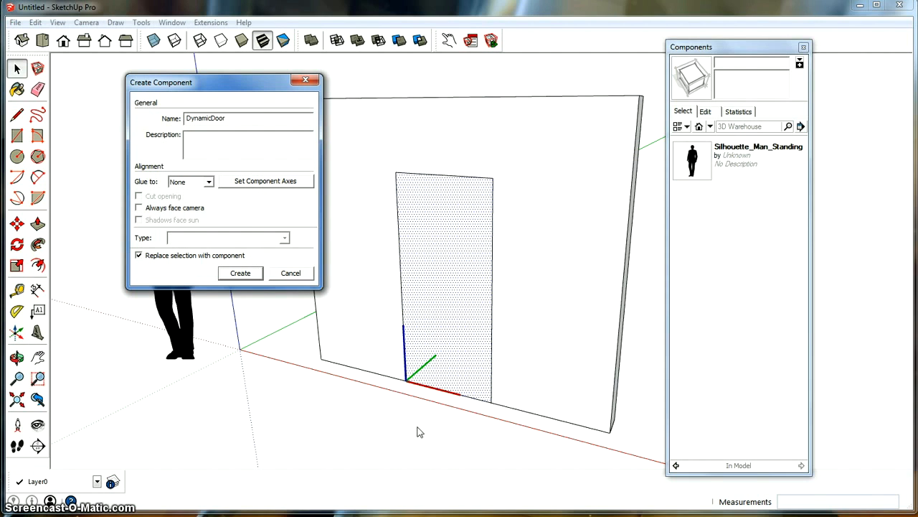
pyautogui.moveTo(241, 287)
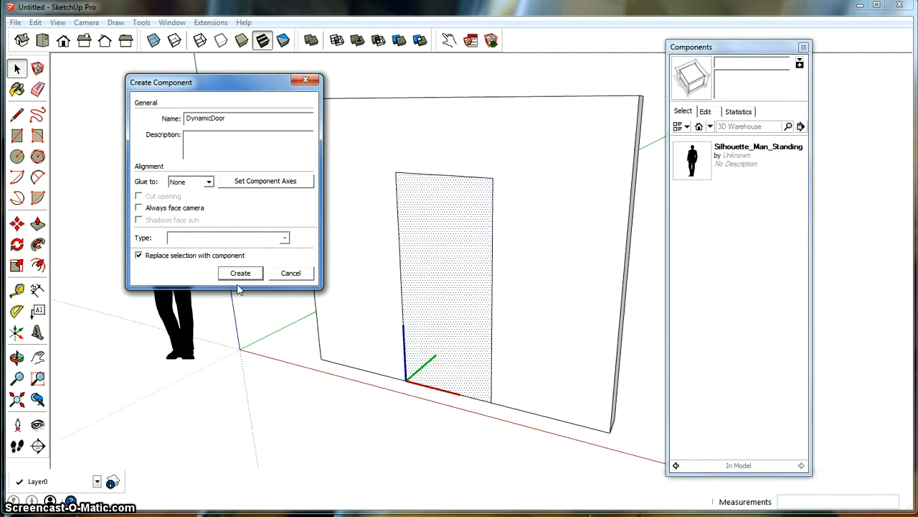
# - Create DynamicDoor, offset the door outline by 5, and push/pull the panel 10
pyautogui.click(240, 272)
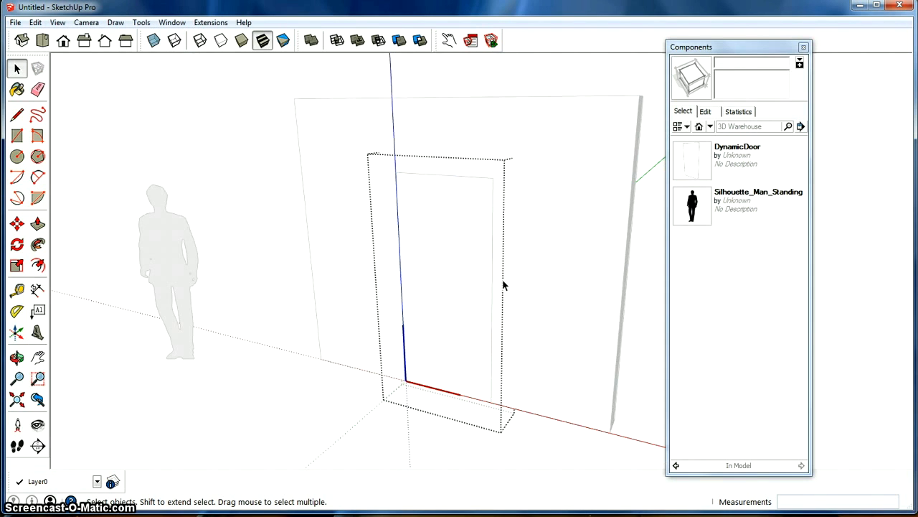
pyautogui.moveTo(420, 224)
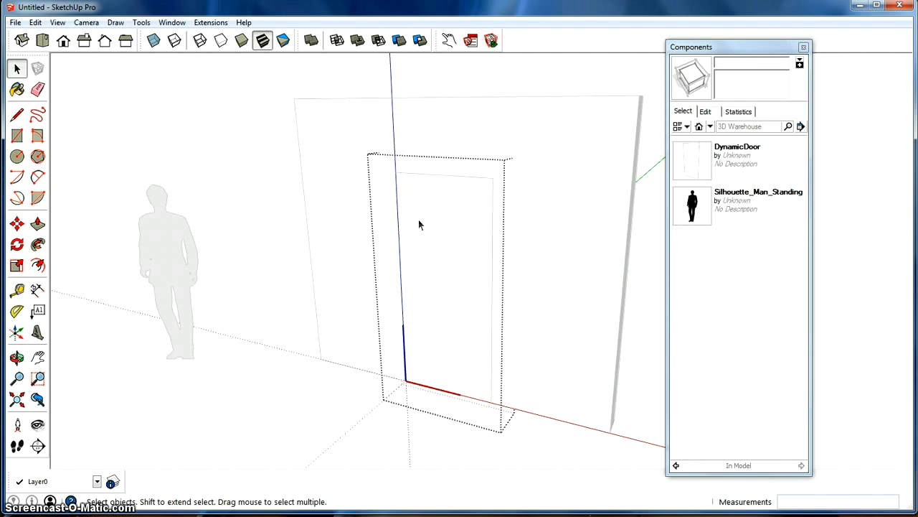
pyautogui.click(38, 267)
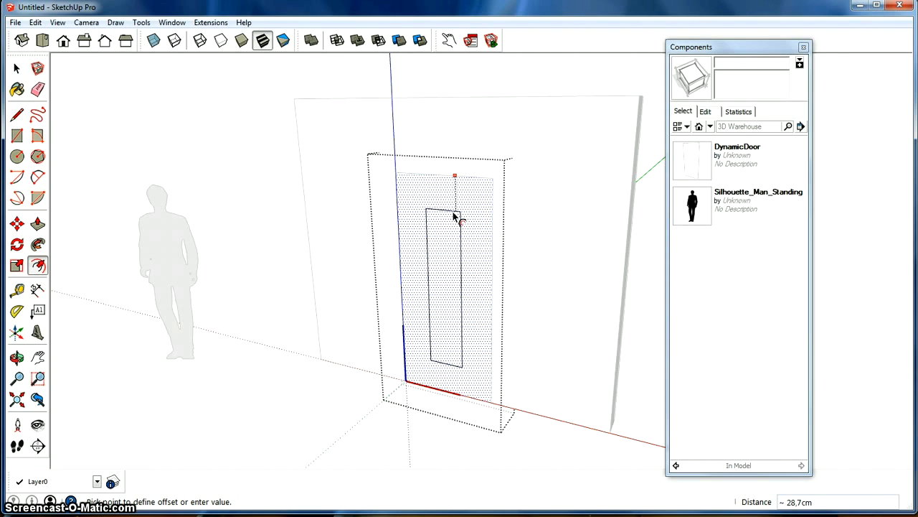
pyautogui.write('5')
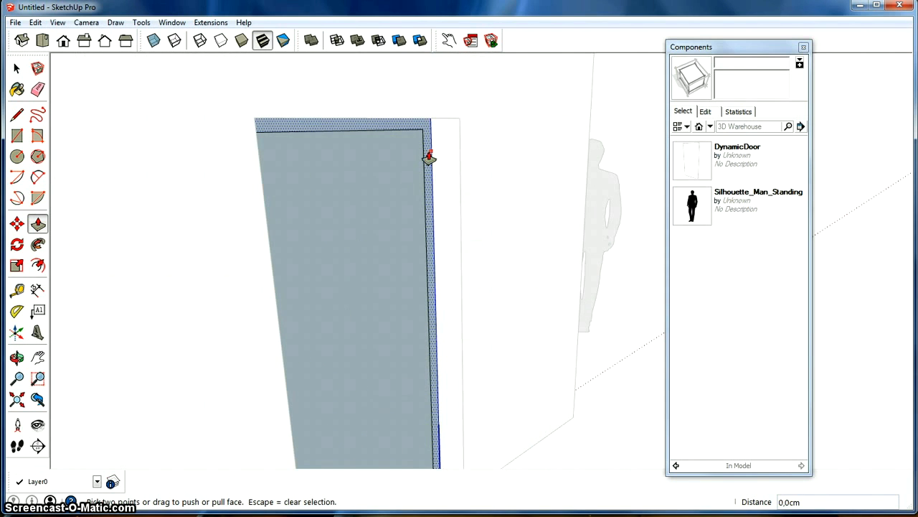
pyautogui.moveTo(429, 157); pyautogui.dragTo(451, 163)
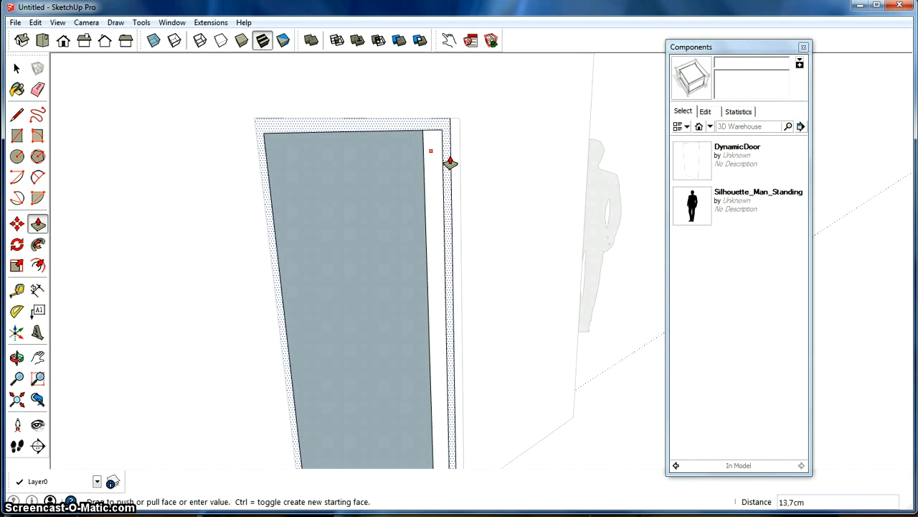
pyautogui.write('10')
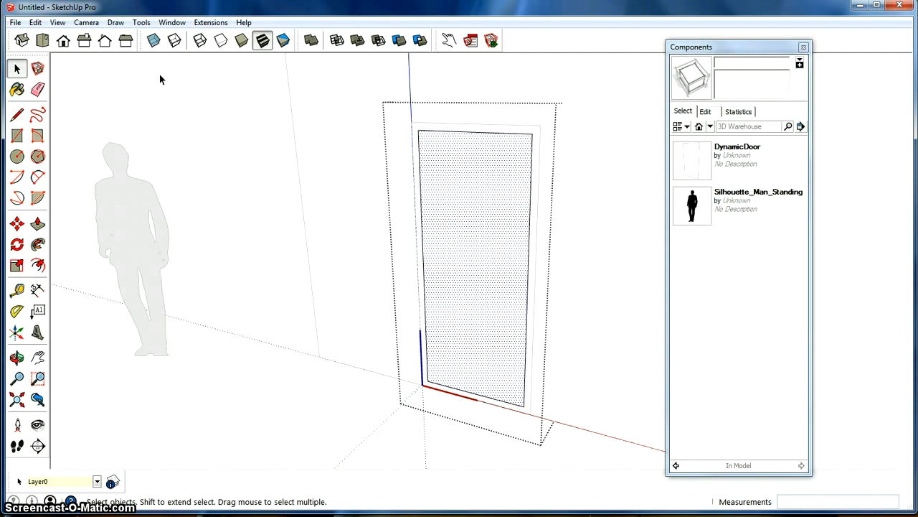
# - Make the inner panel a component named Door, replacing the selected geometry
pyautogui.click(58, 22)
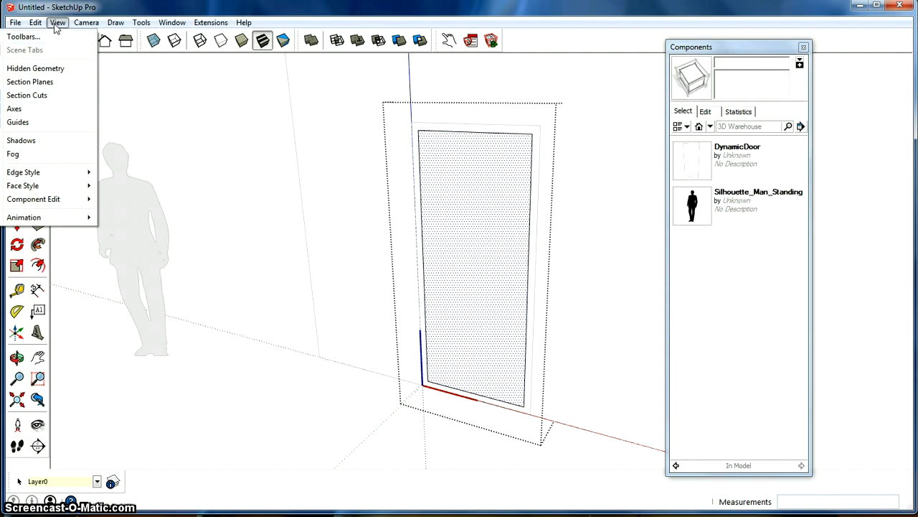
pyautogui.click(35, 23)
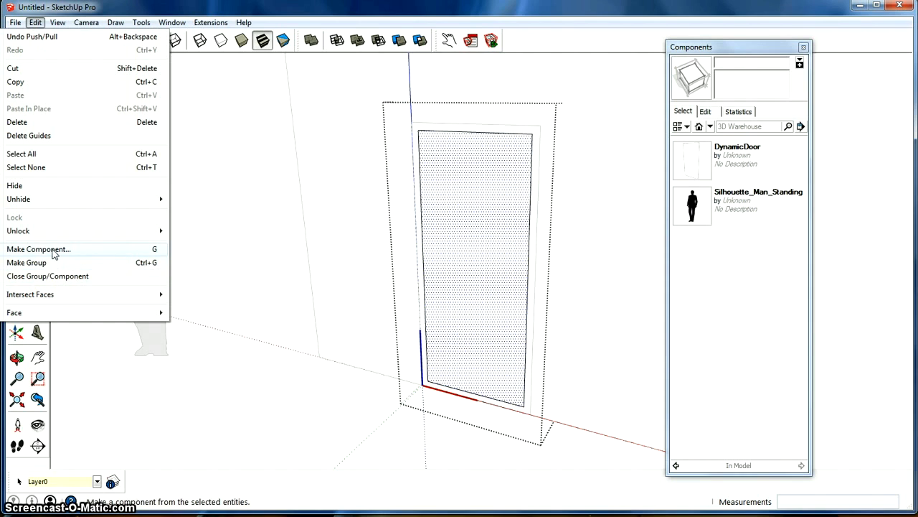
pyautogui.click(38, 249)
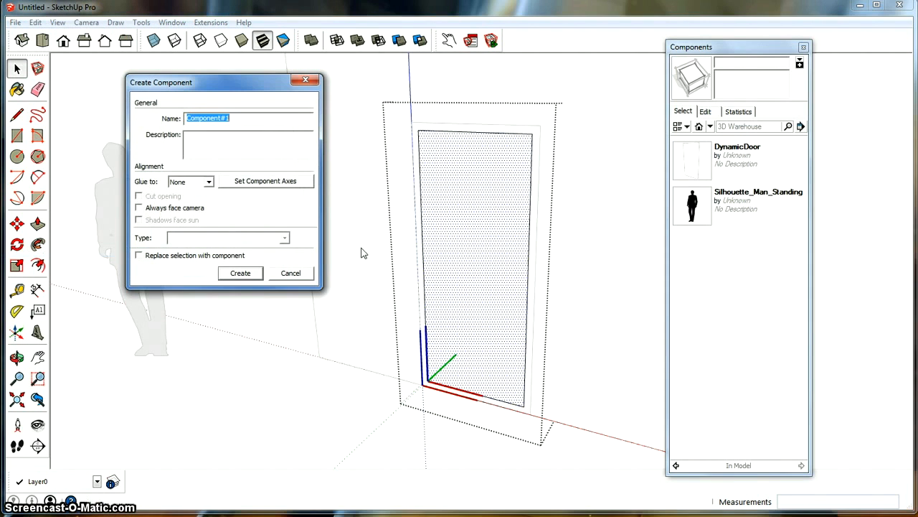
pyautogui.moveTo(381, 388)
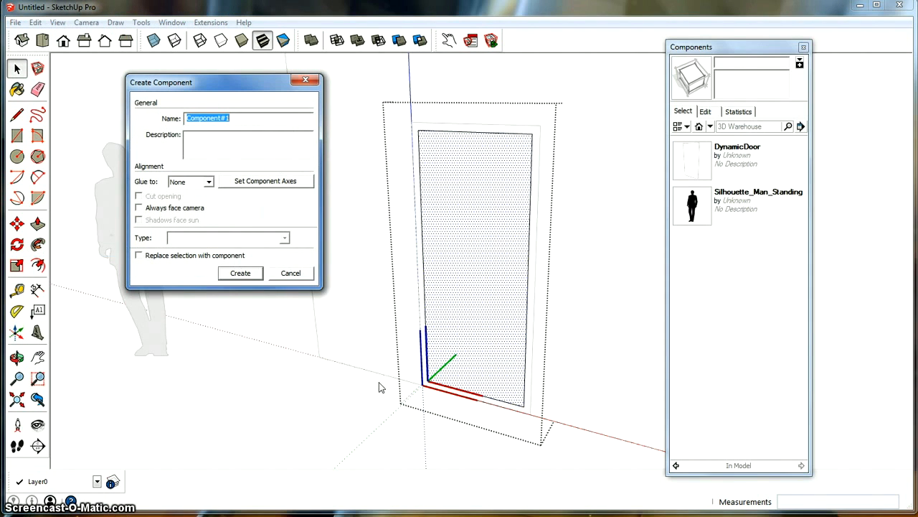
pyautogui.moveTo(422, 189)
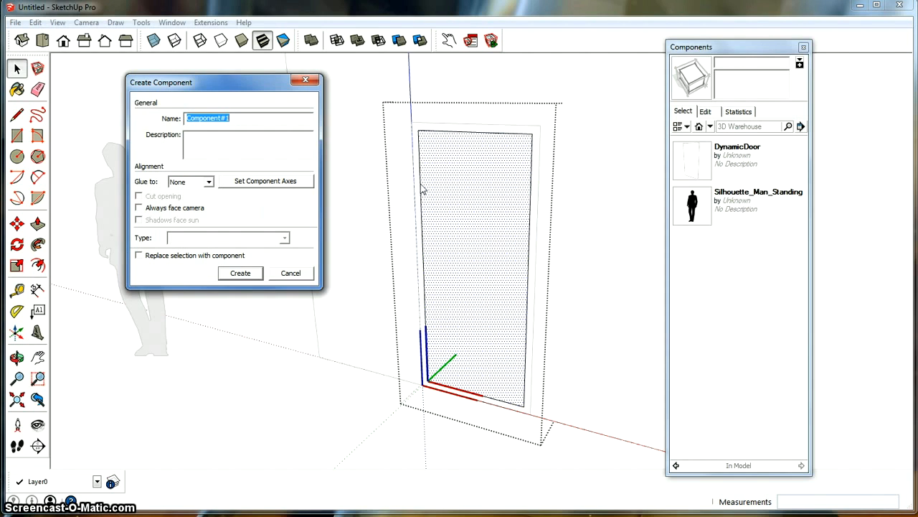
pyautogui.moveTo(440, 225)
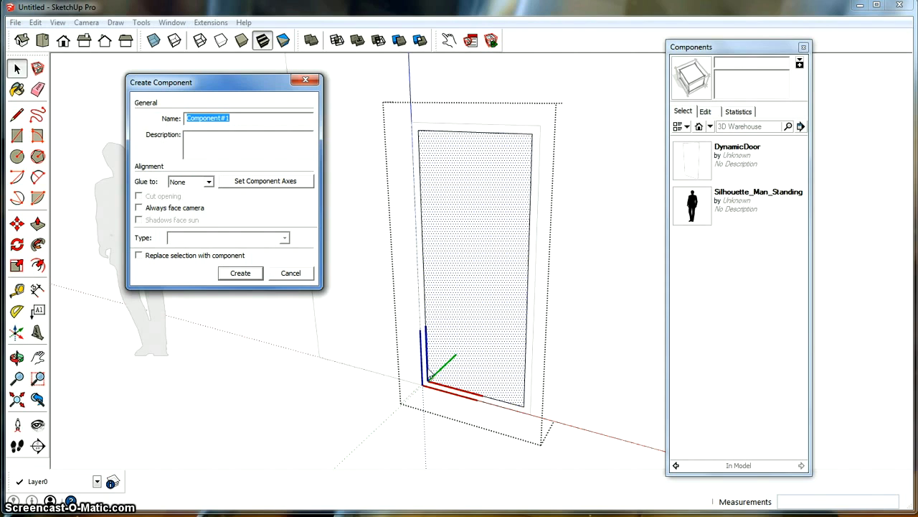
pyautogui.moveTo(420, 411)
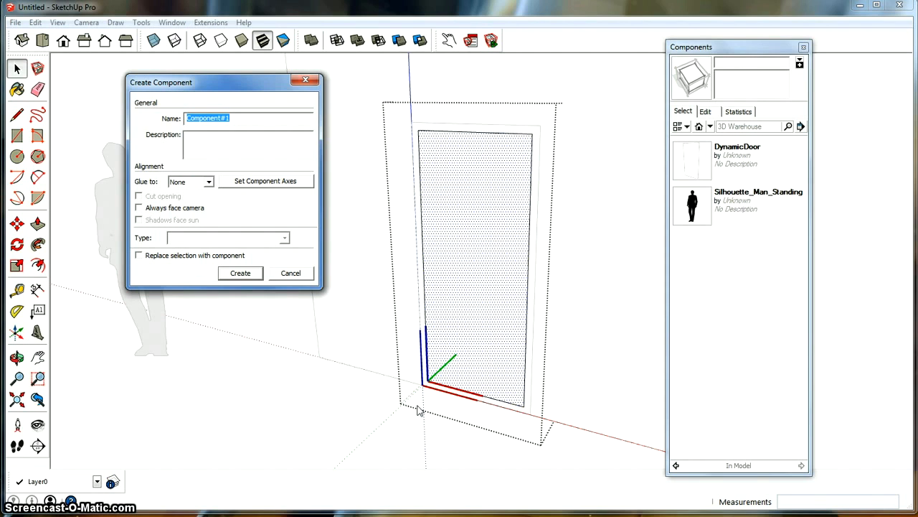
pyautogui.moveTo(433, 385)
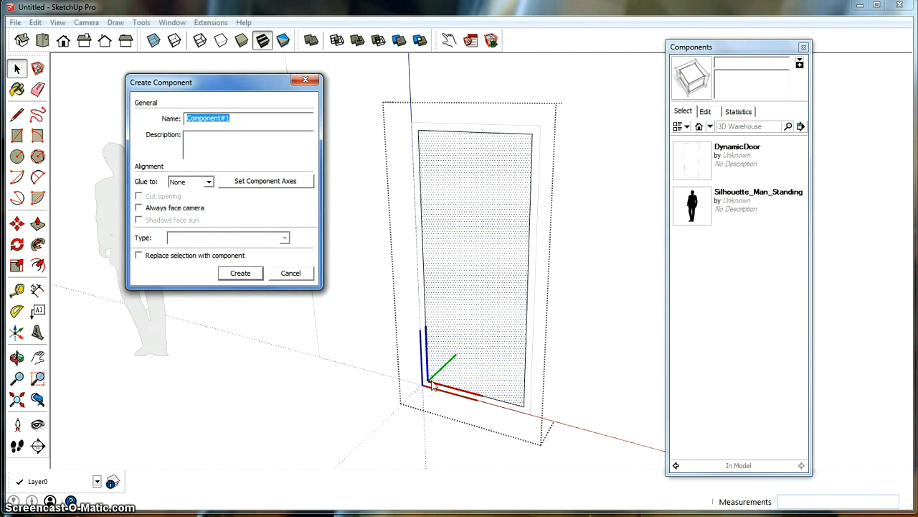
pyautogui.moveTo(442, 381)
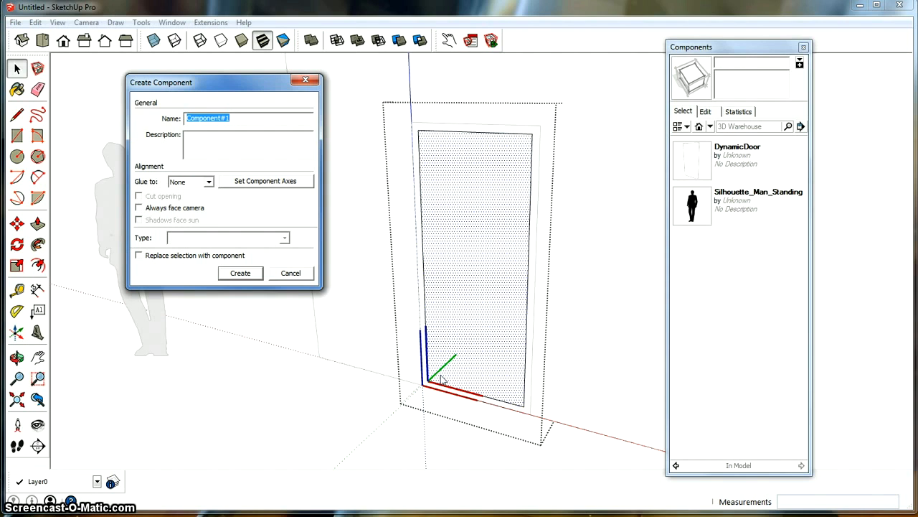
pyautogui.moveTo(445, 333)
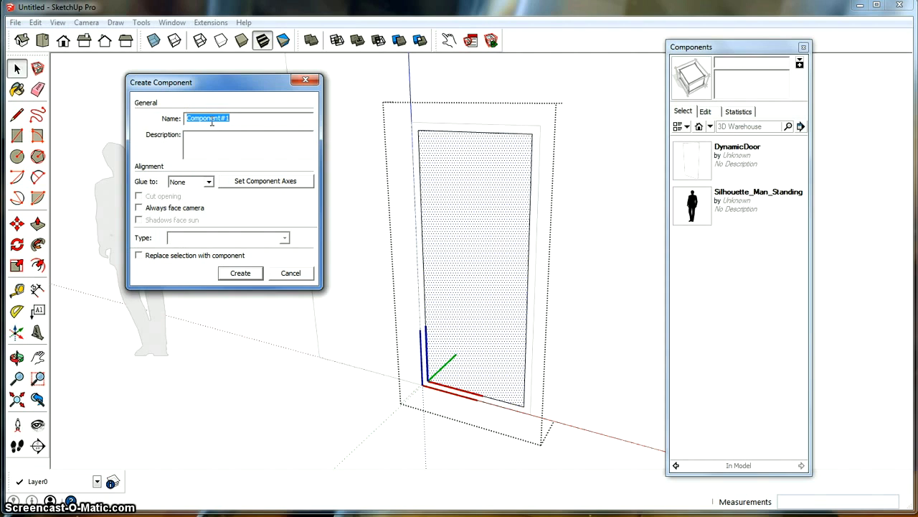
pyautogui.write('Door')
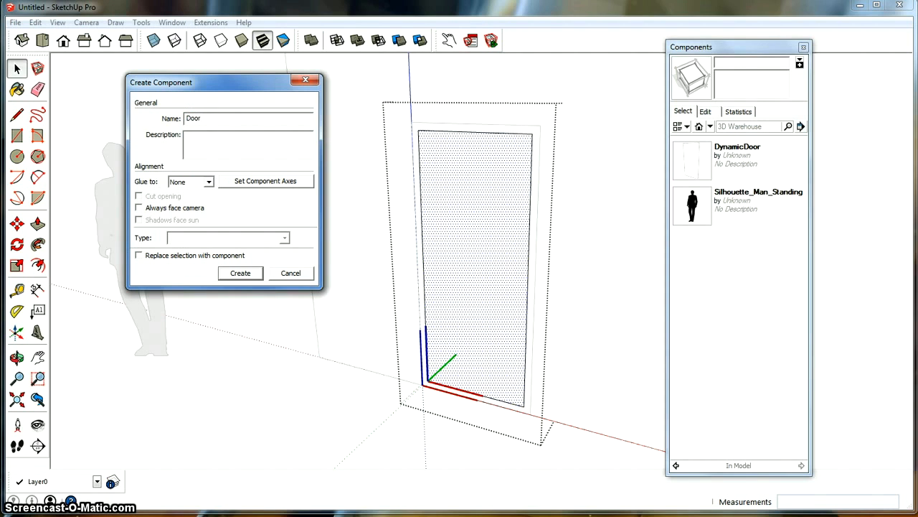
pyautogui.click(139, 255)
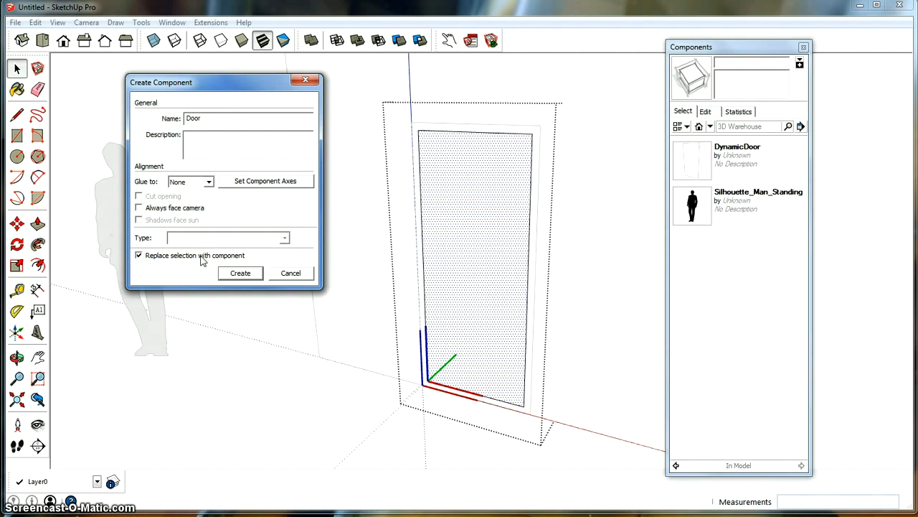
pyautogui.click(241, 272)
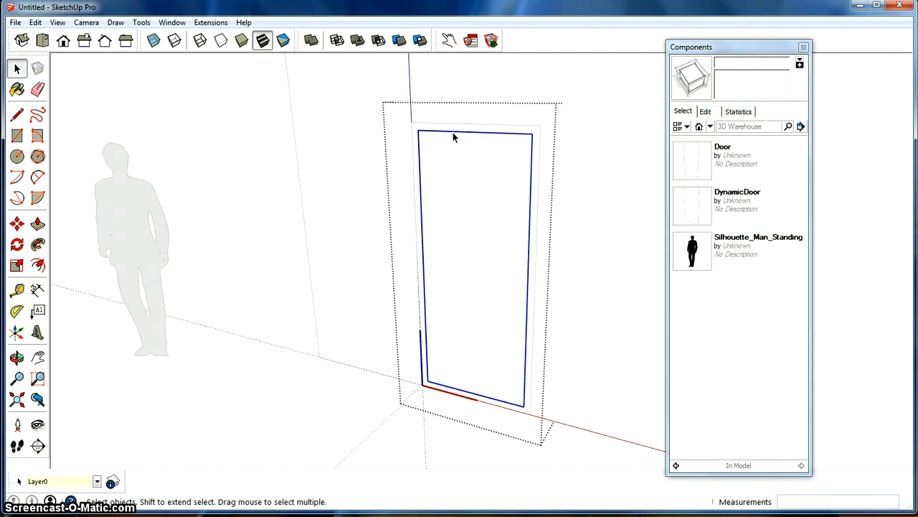
pyautogui.moveTo(461, 192)
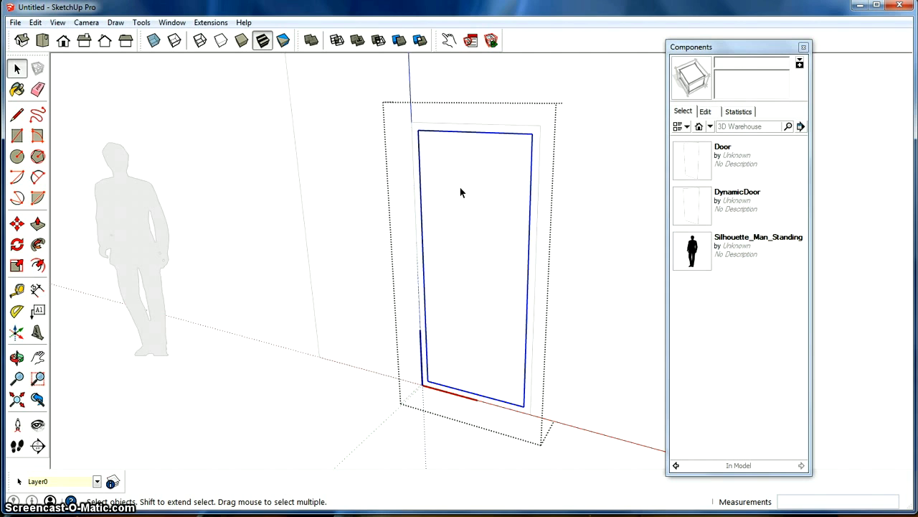
# - Check in the Outliner that Door sits under DynamicDoor, orbit the view, then close the Outliner
pyautogui.click(171, 22)
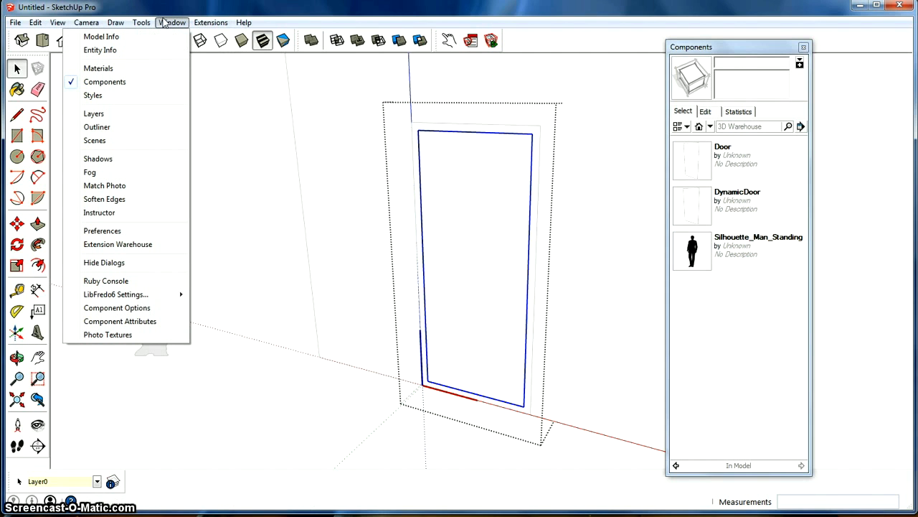
pyautogui.click(96, 127)
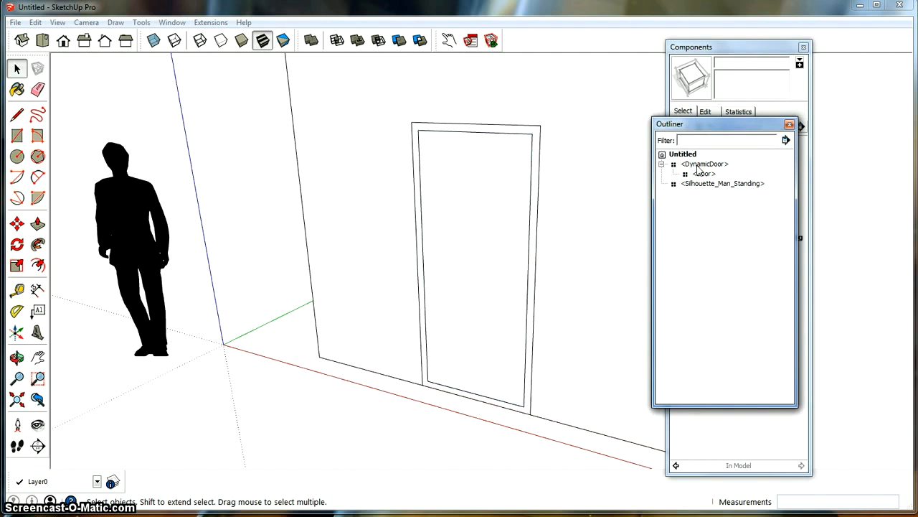
pyautogui.click(704, 174)
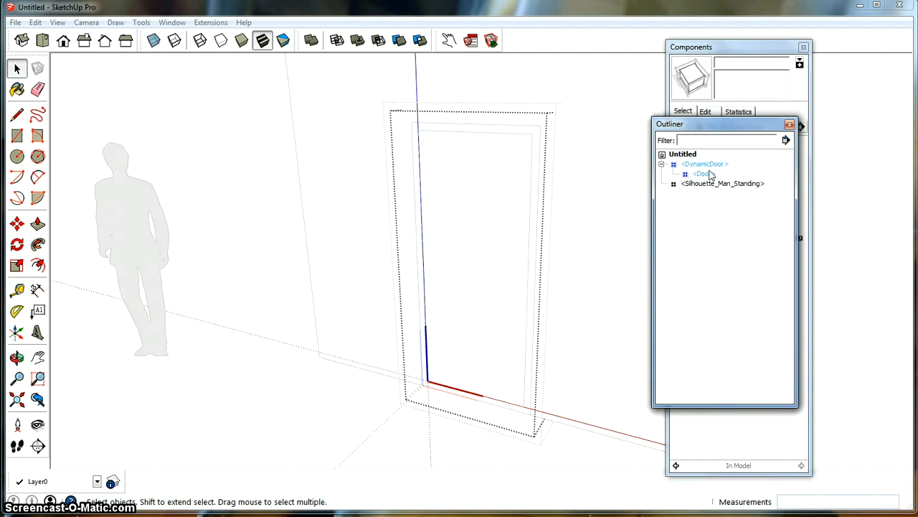
pyautogui.click(703, 173)
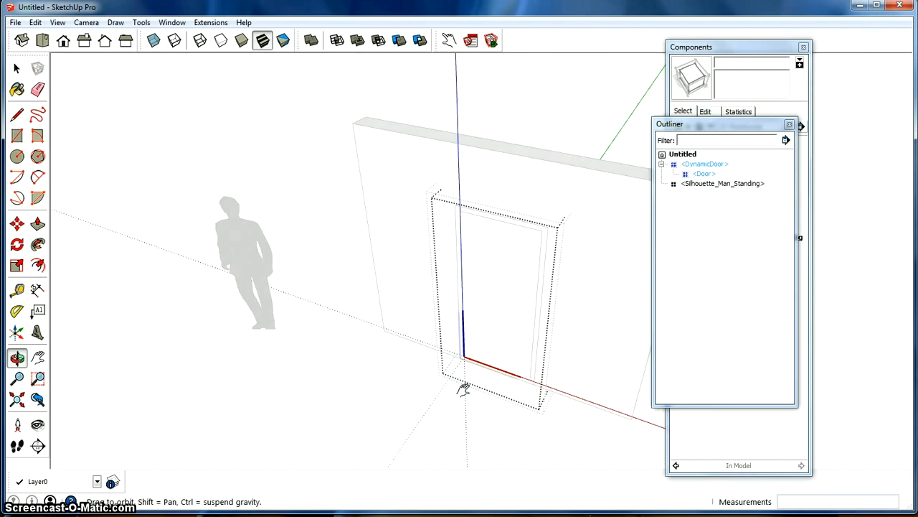
pyautogui.click(18, 67)
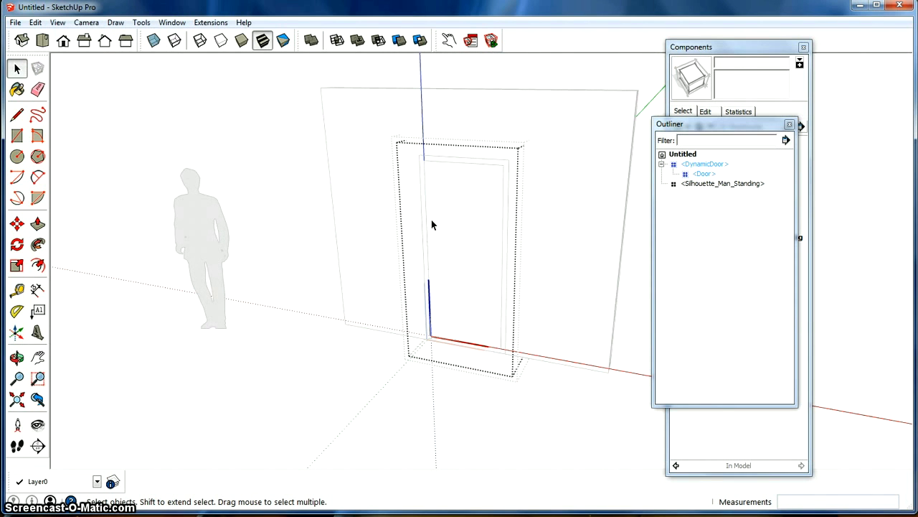
pyautogui.moveTo(217, 96)
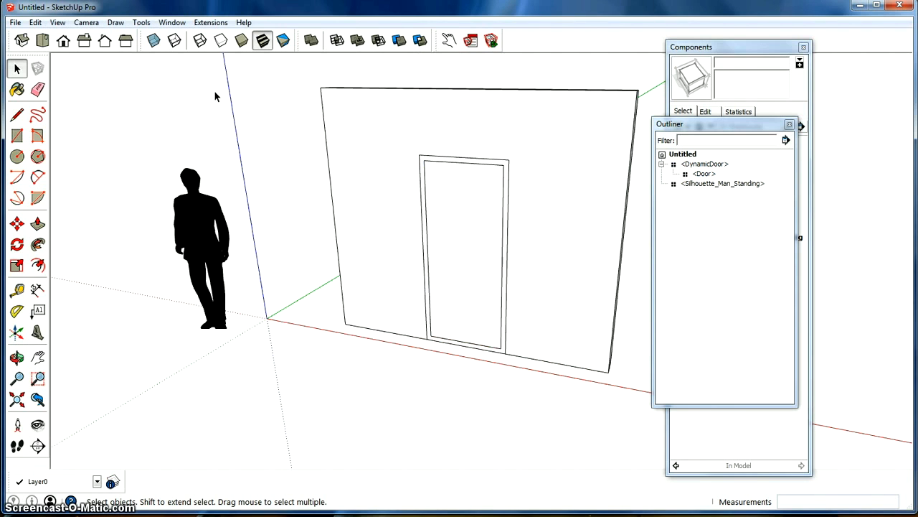
pyautogui.moveTo(144, 312)
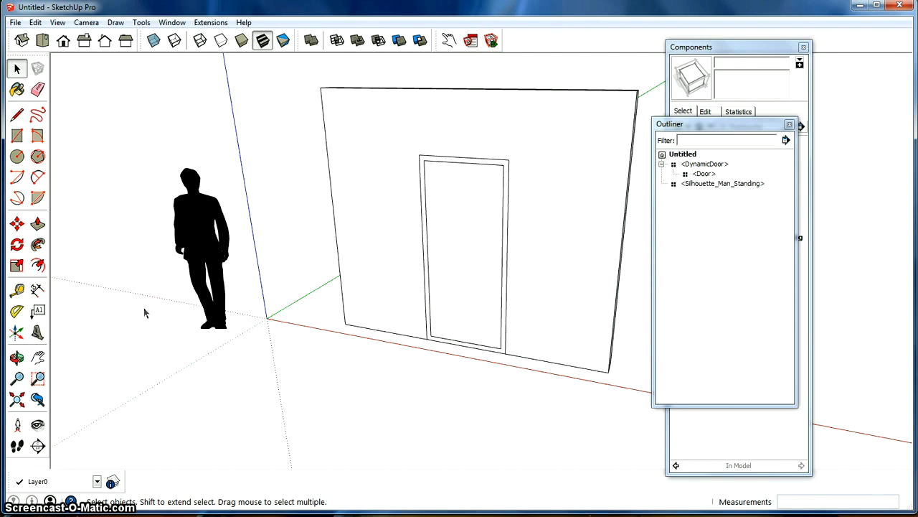
pyautogui.moveTo(683, 160)
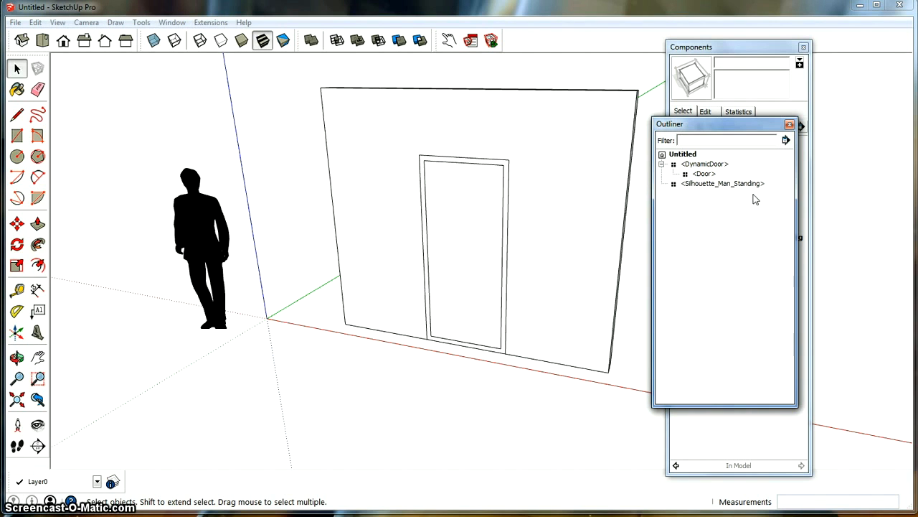
pyautogui.click(791, 124)
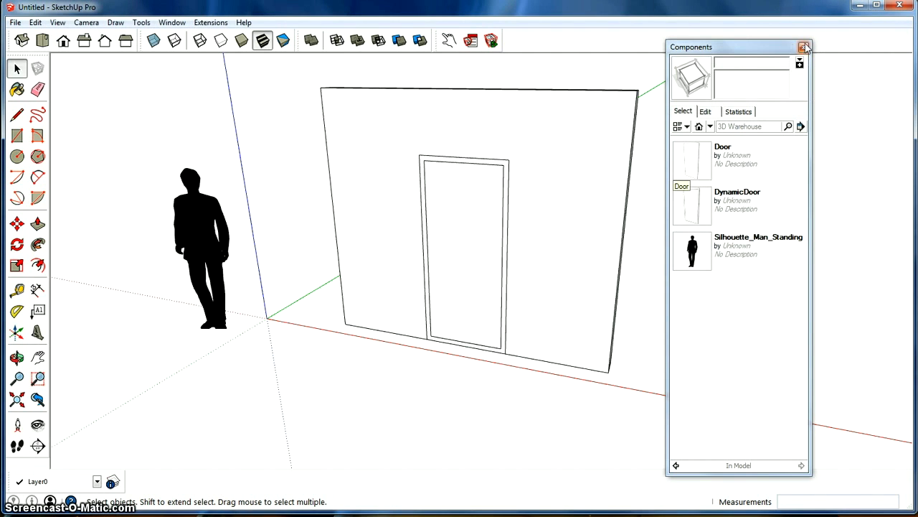
# - Close the Components panel, orbit around the wall, and enable the Dynamic Components toolbar
pyautogui.click(804, 46)
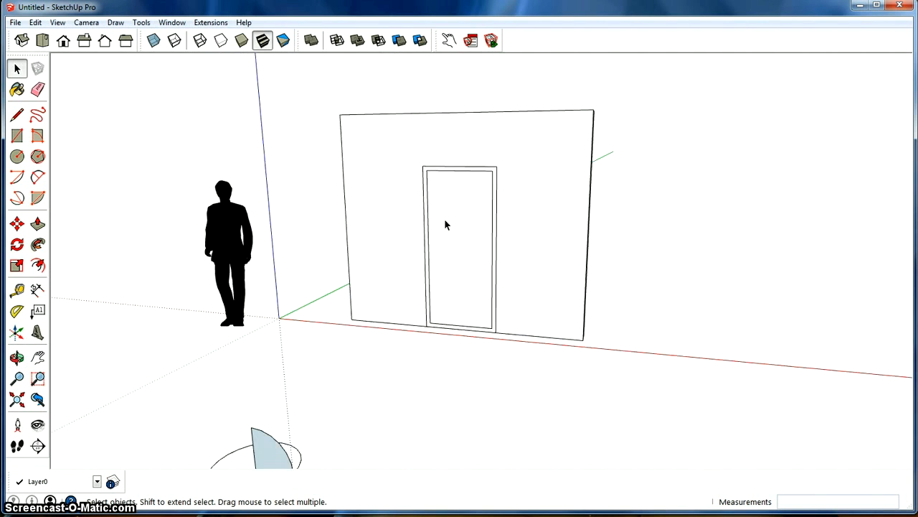
pyautogui.moveTo(445, 226); pyautogui.dragTo(300, 390)
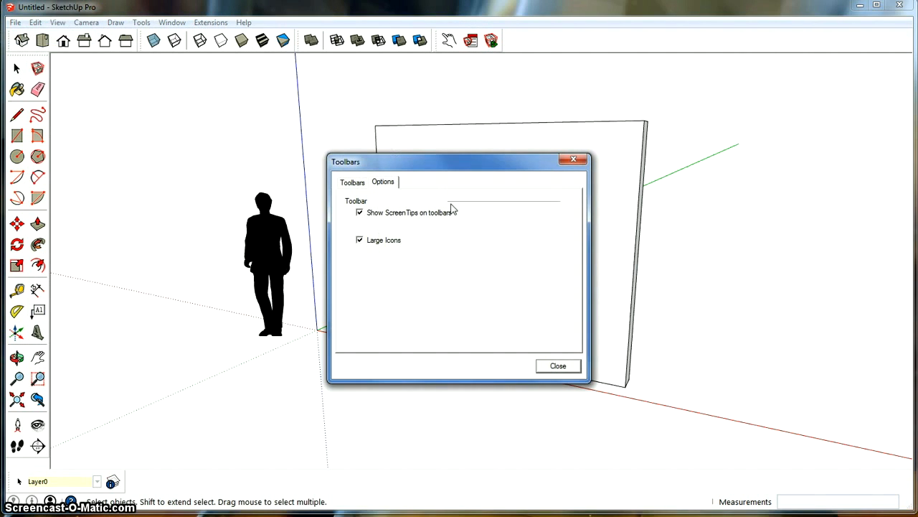
pyautogui.click(353, 182)
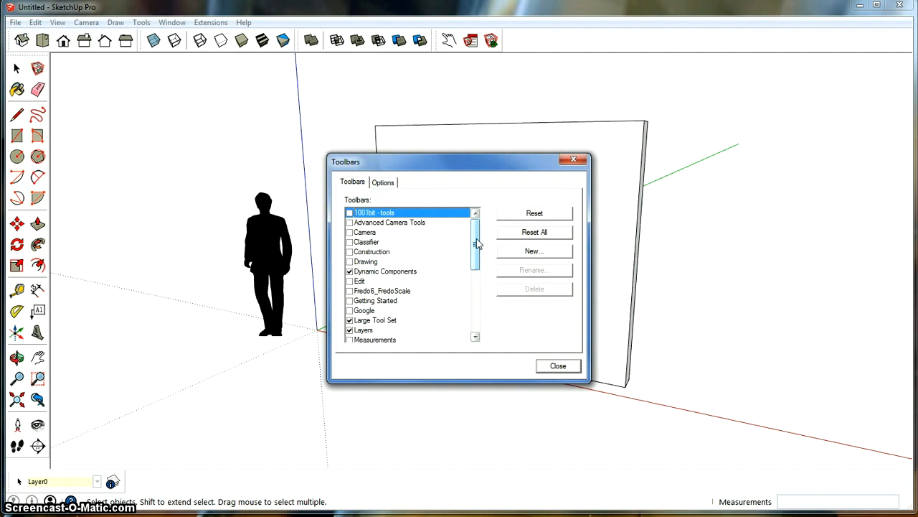
pyautogui.scroll(-3)
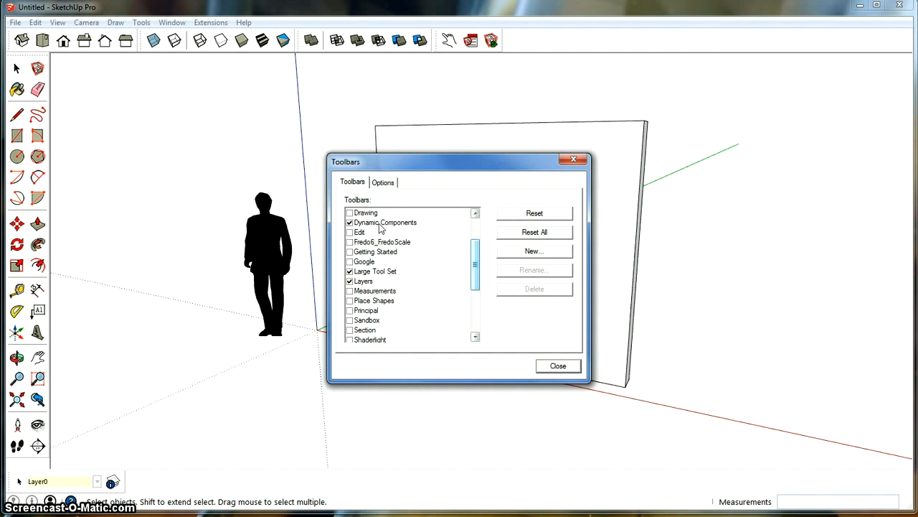
pyautogui.click(557, 365)
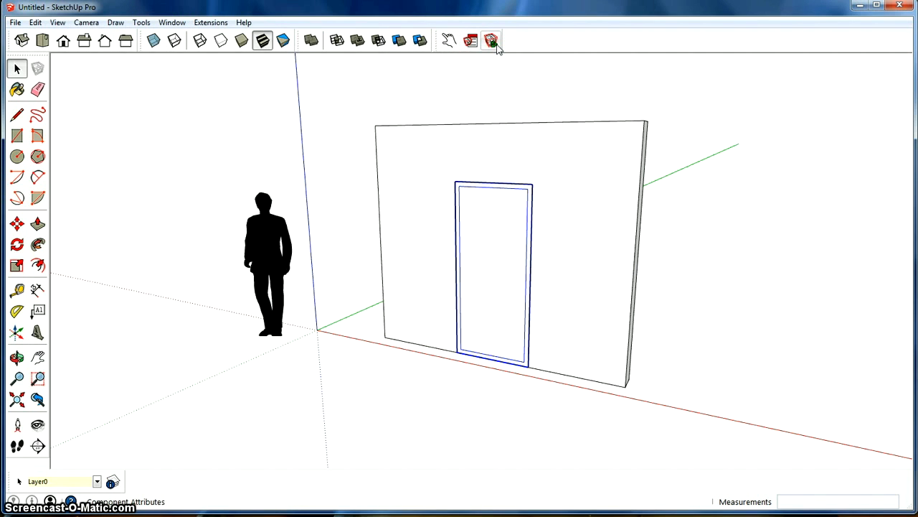
pyautogui.moveTo(492, 41)
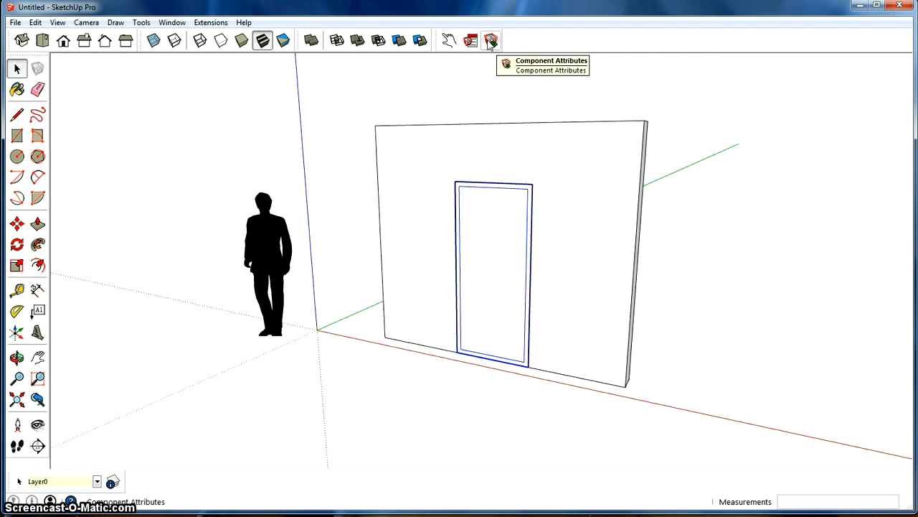
# - In Component Attributes, expand Door and add the RotZ rotation attribute
pyautogui.click(491, 40)
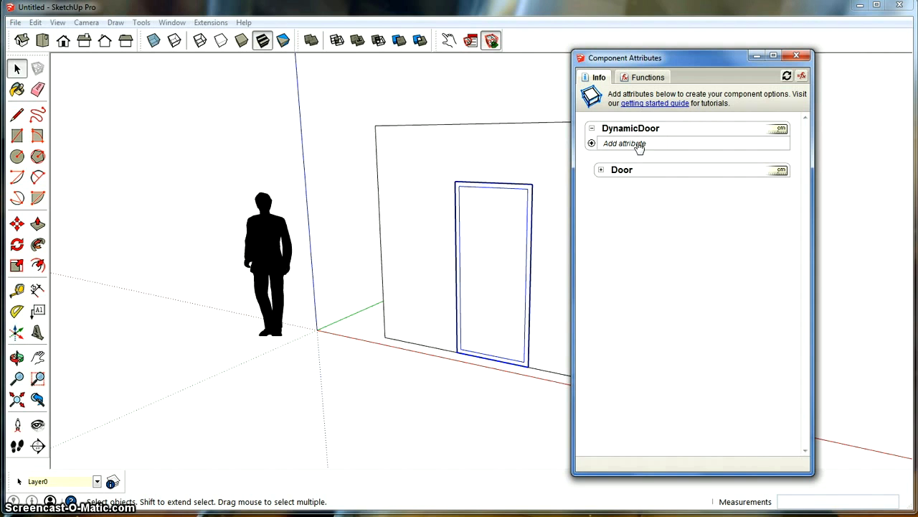
pyautogui.moveTo(579, 116)
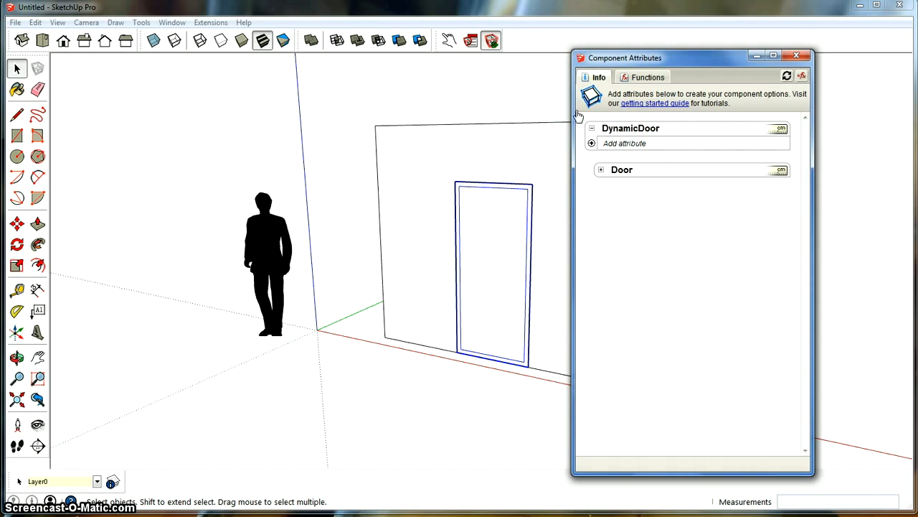
pyautogui.moveTo(594, 177)
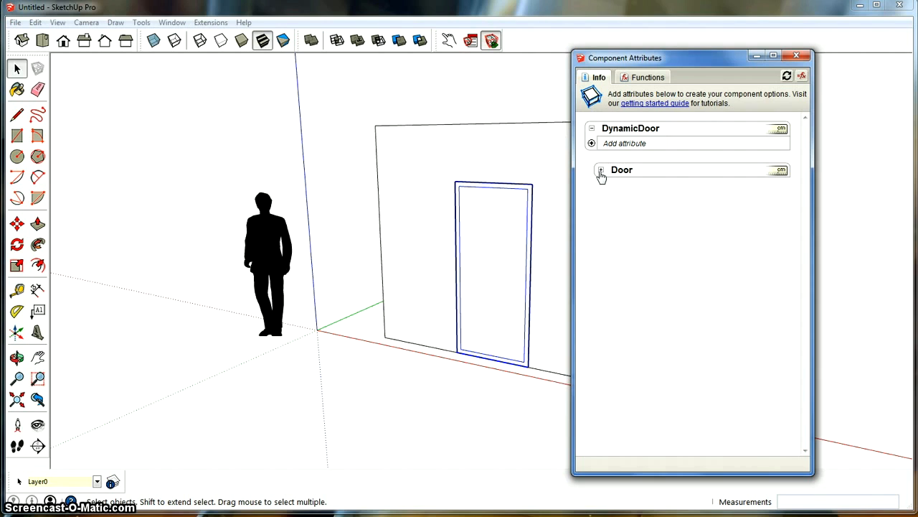
pyautogui.click(601, 170)
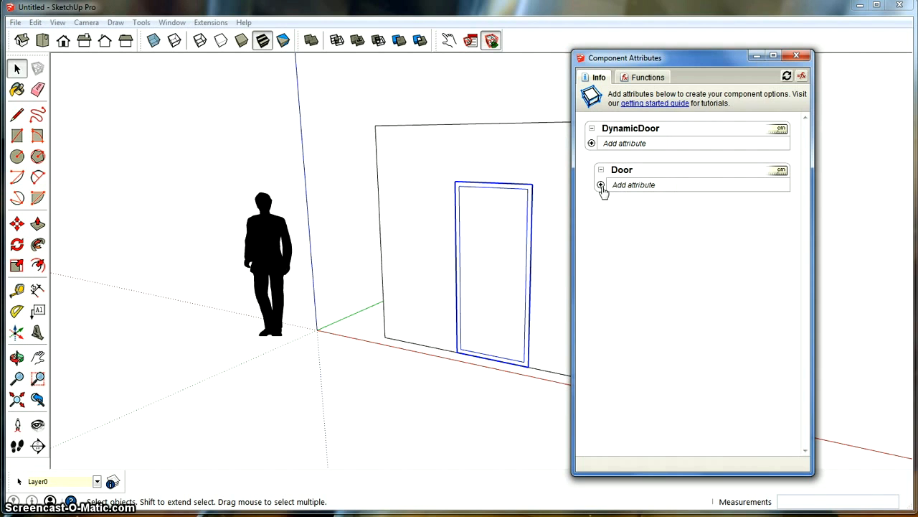
pyautogui.click(591, 185)
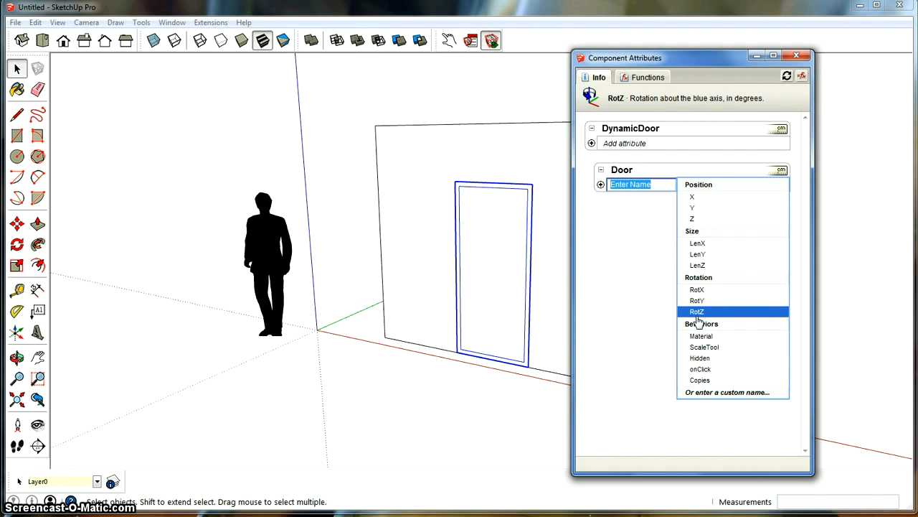
pyautogui.click(697, 311)
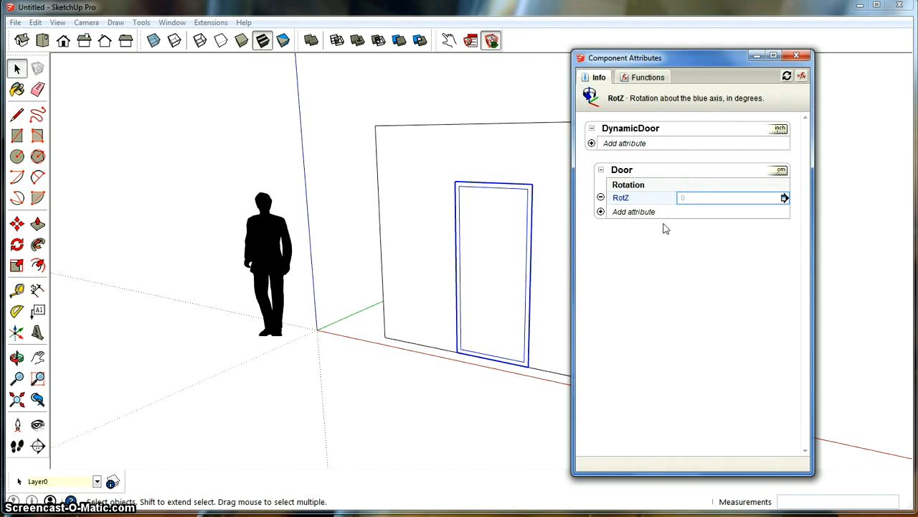
pyautogui.moveTo(622, 213)
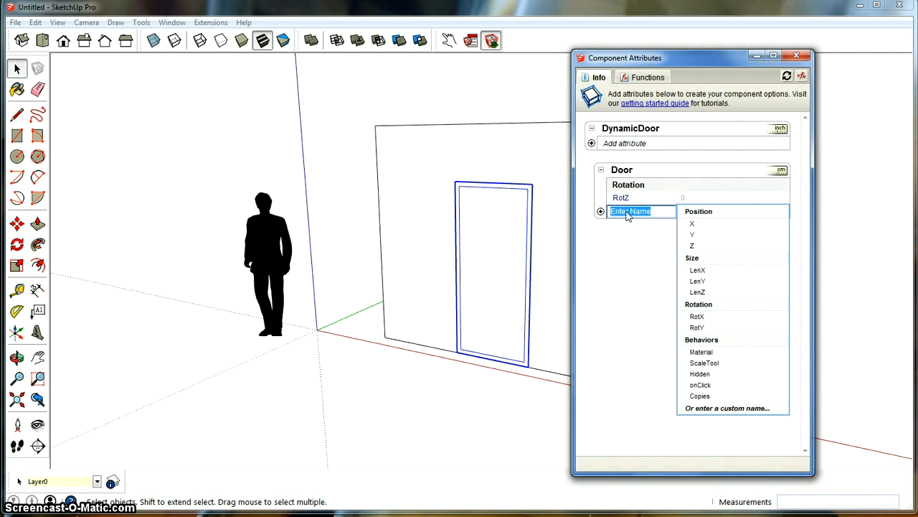
# - Add a custom DoorOpening attribute to Door with value 45
pyautogui.write('DoorOpeni')
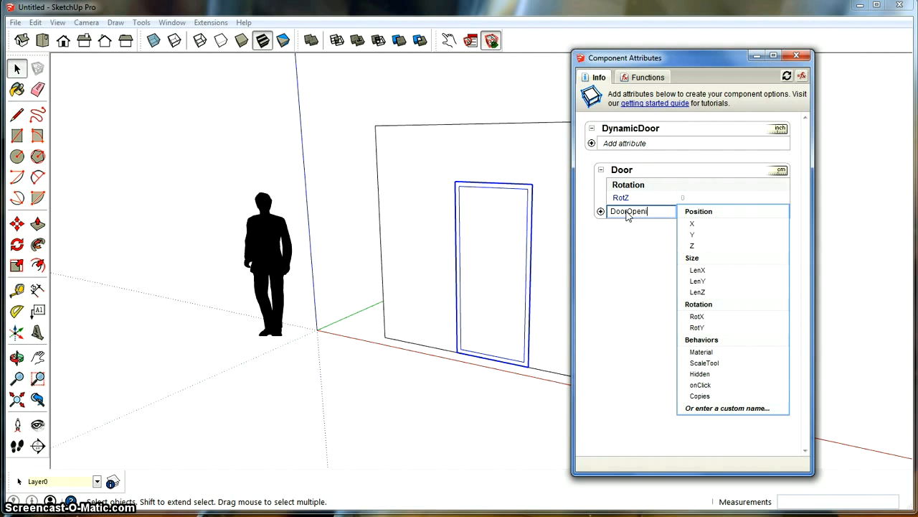
pyautogui.click(727, 408)
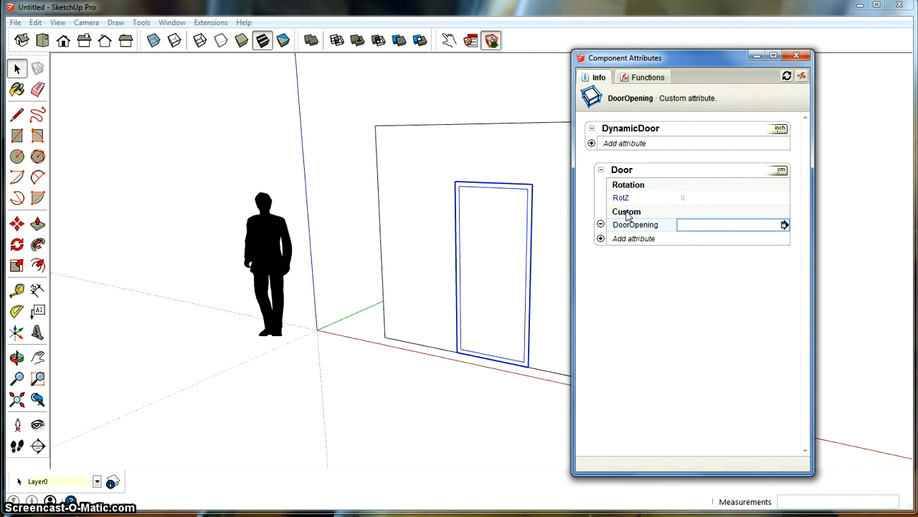
pyautogui.click(732, 225)
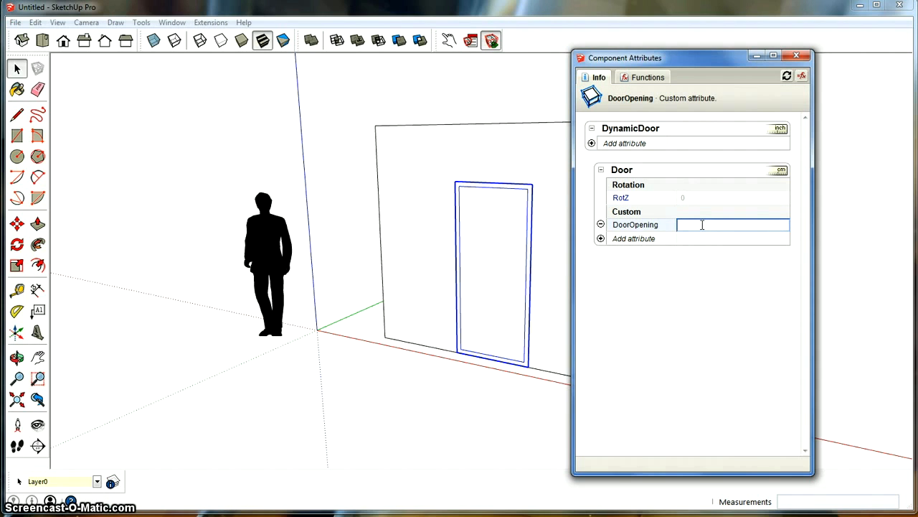
pyautogui.write('45')
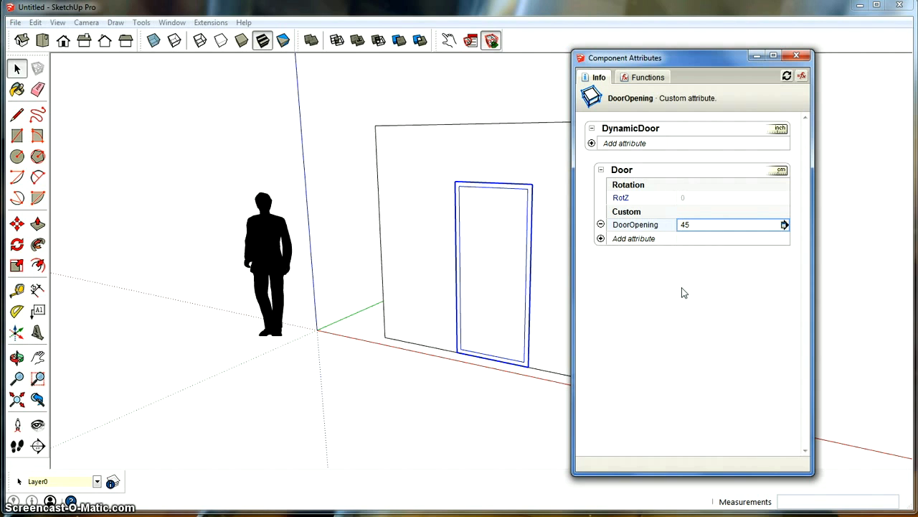
pyautogui.moveTo(687, 201)
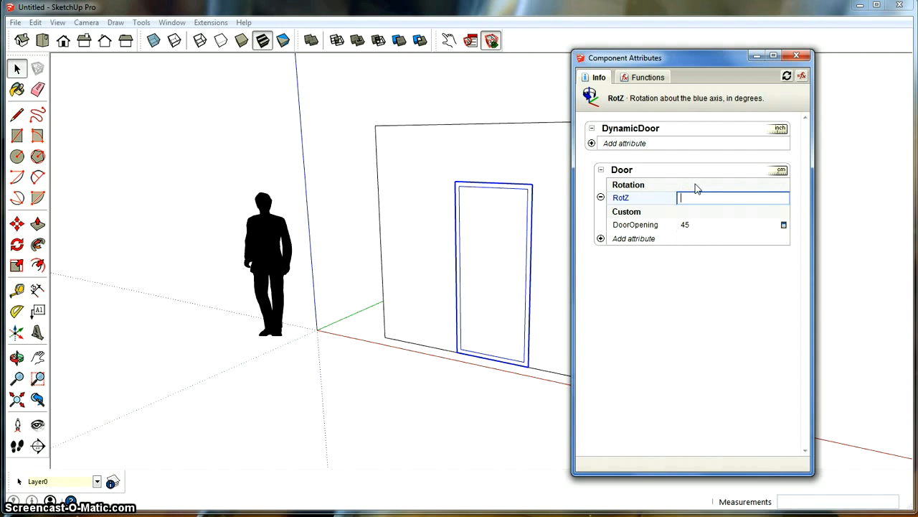
pyautogui.moveTo(703, 195)
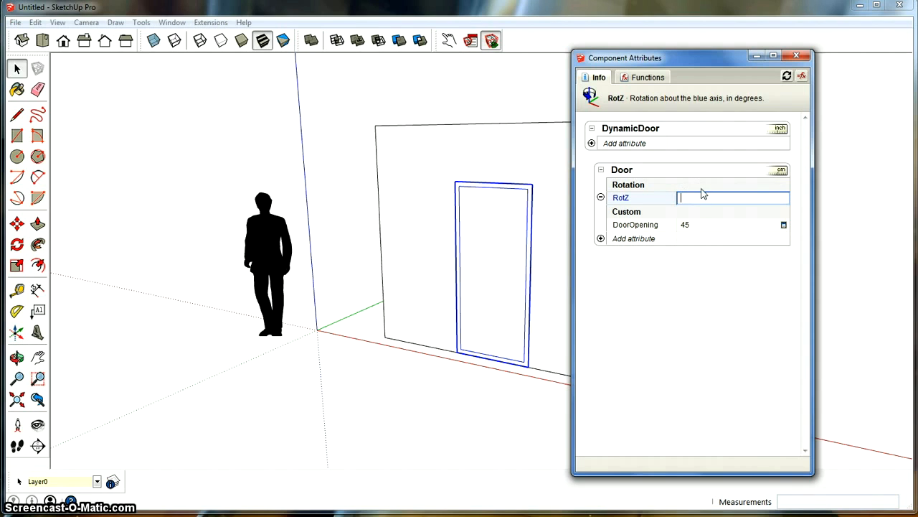
# - Set Door's RotZ to =-DoorOpening, after testing =DoorOpening, so the door swings open
pyautogui.write('=-')
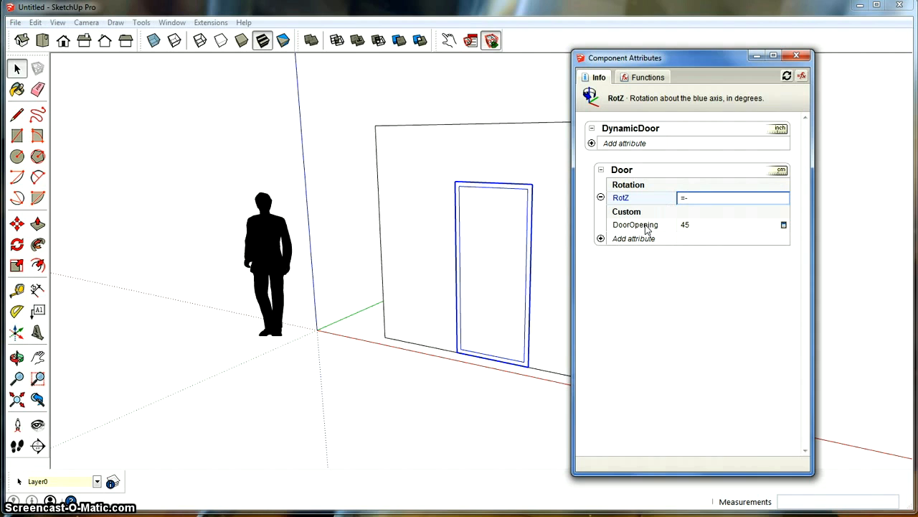
pyautogui.write('DoorOpening')
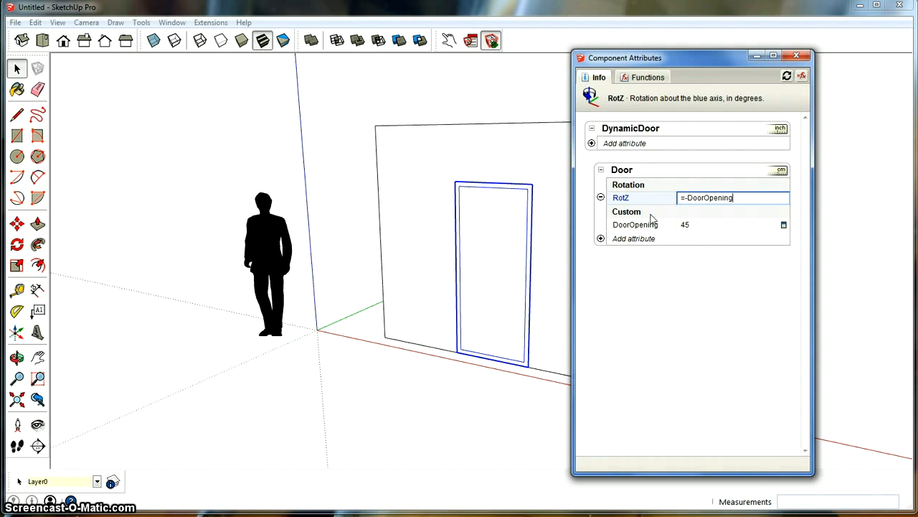
pyautogui.press('Return')
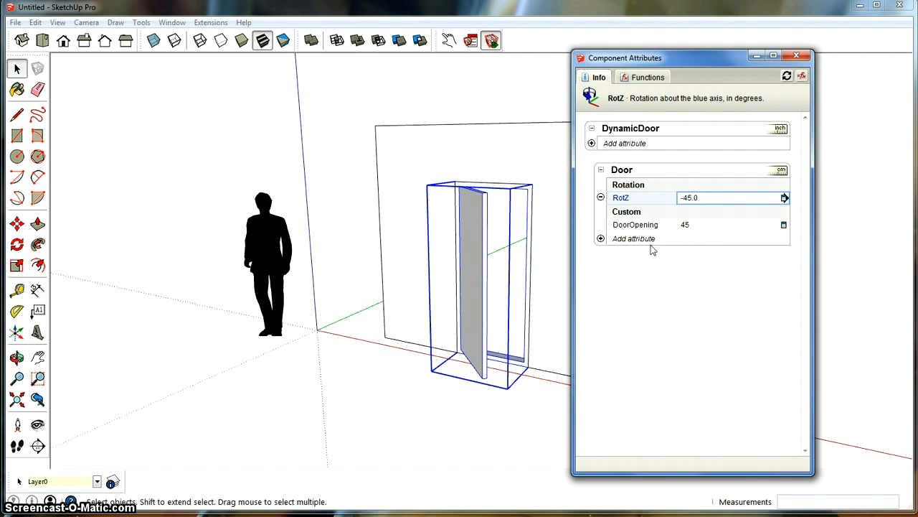
pyautogui.moveTo(693, 301)
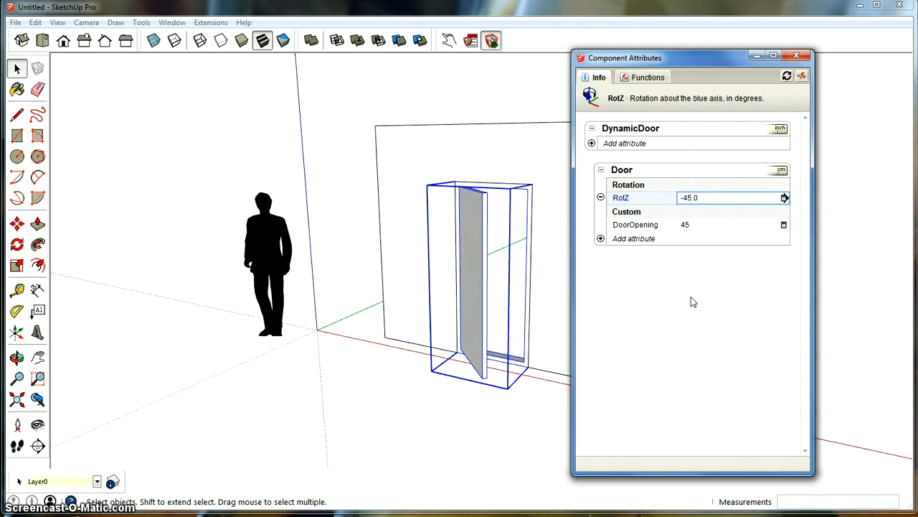
pyautogui.write('=DoorOpening')
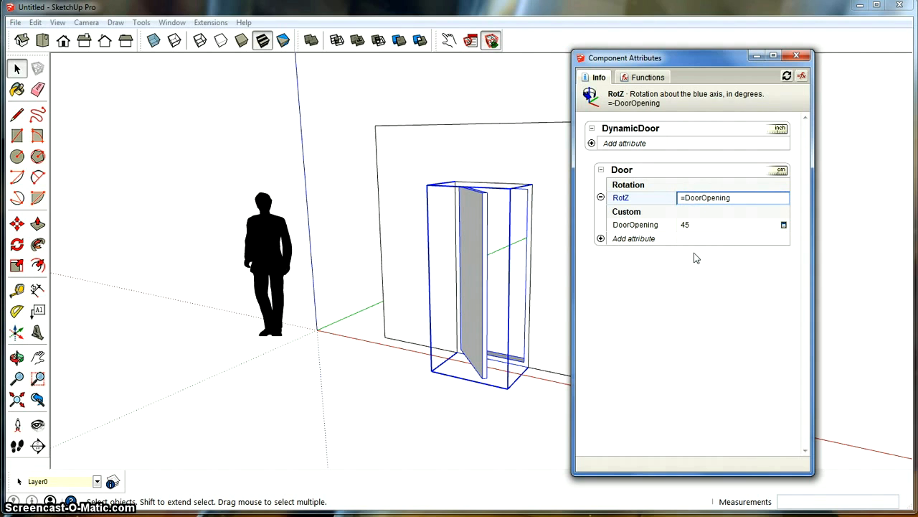
pyautogui.moveTo(585, 328)
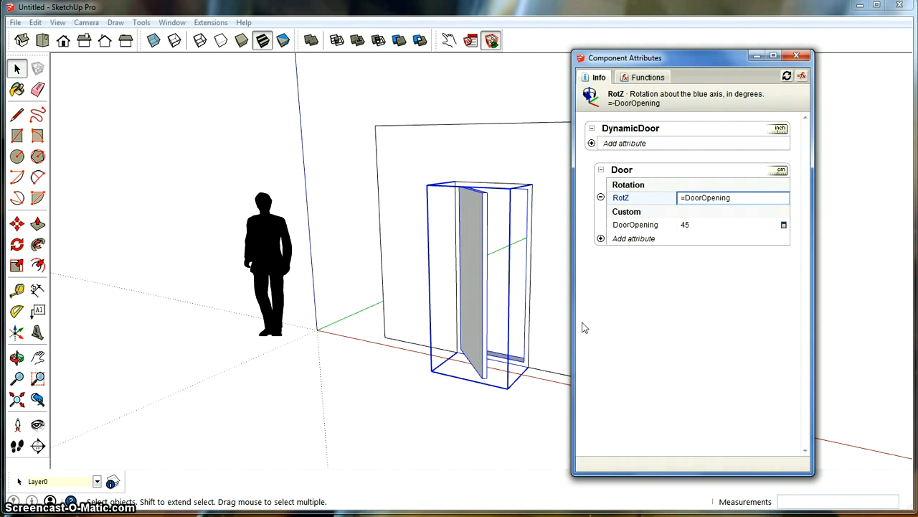
pyautogui.moveTo(572, 327)
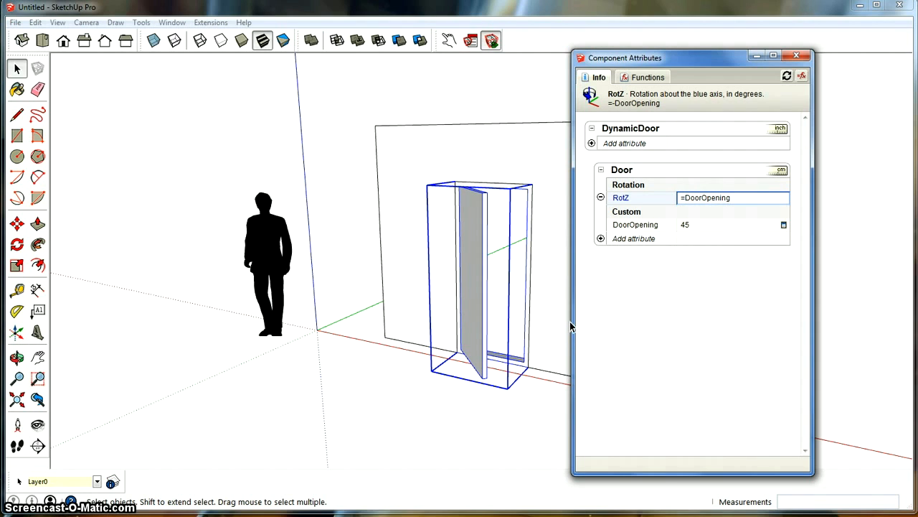
pyautogui.moveTo(563, 340)
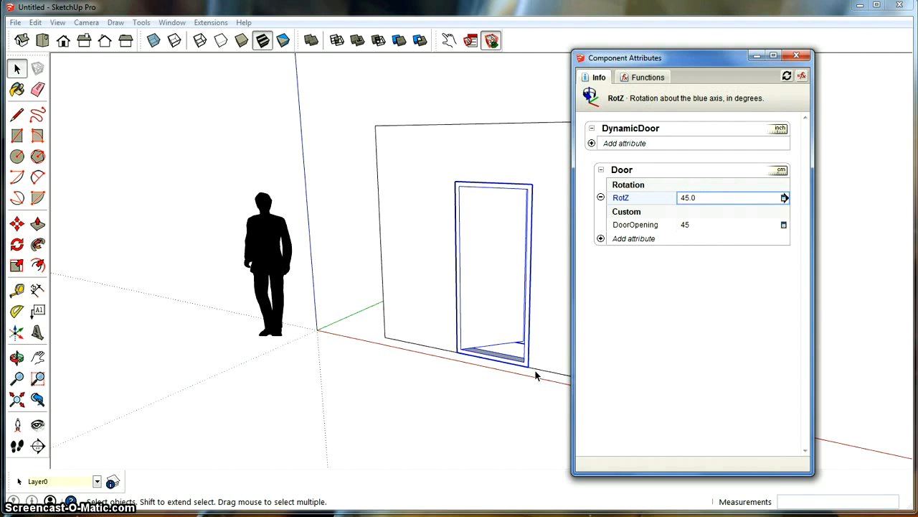
pyautogui.write('=DoorOpening')
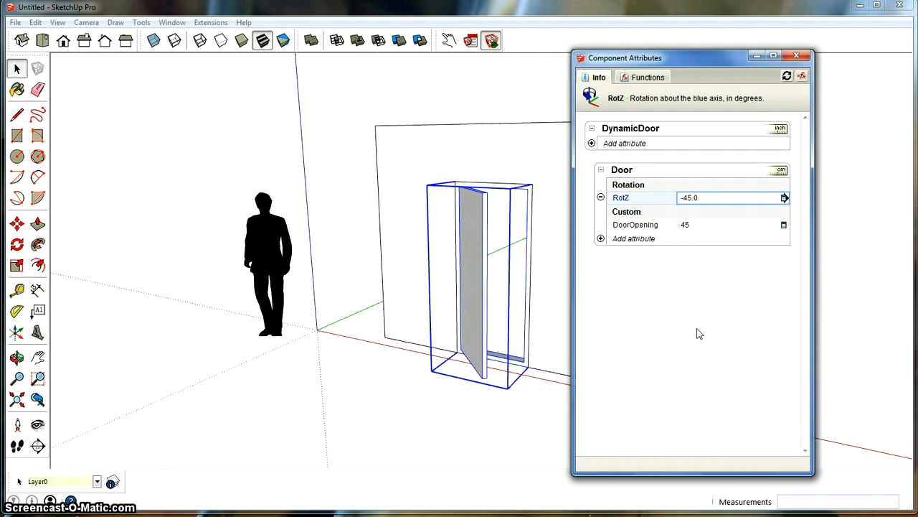
pyautogui.moveTo(655, 336)
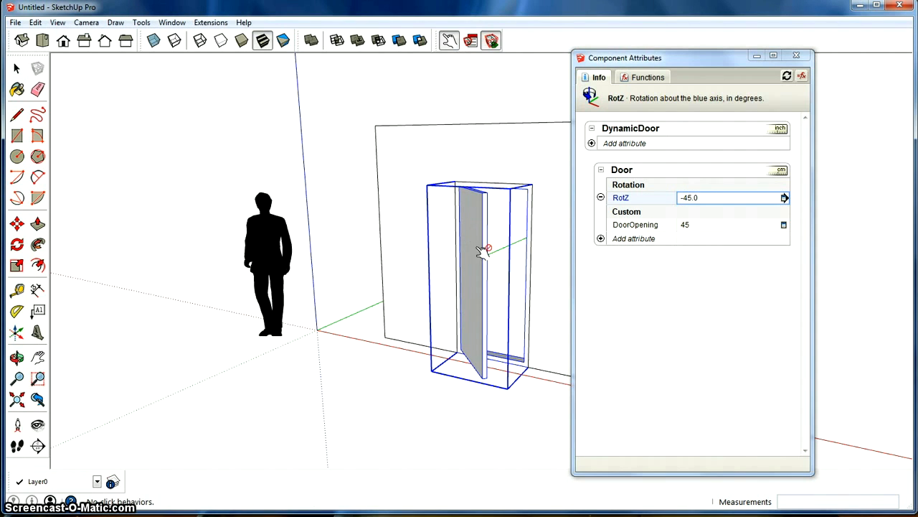
pyautogui.moveTo(622, 292)
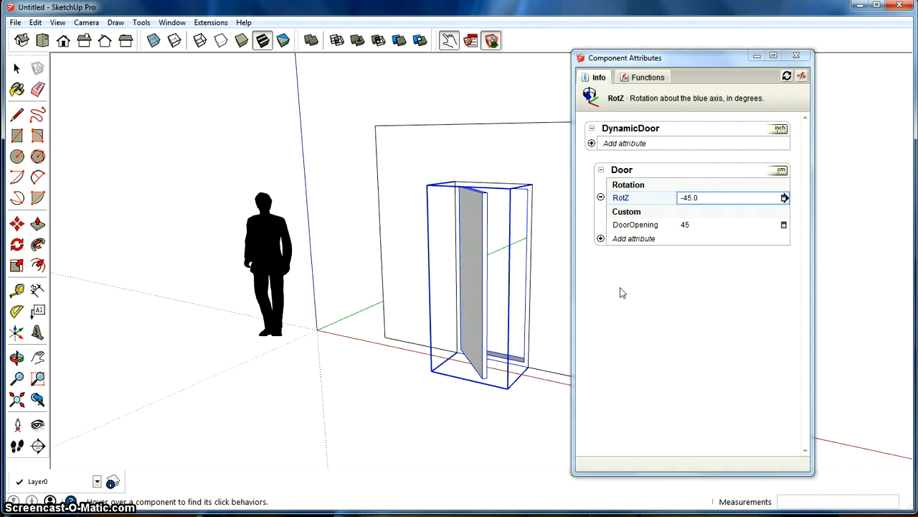
pyautogui.moveTo(661, 379)
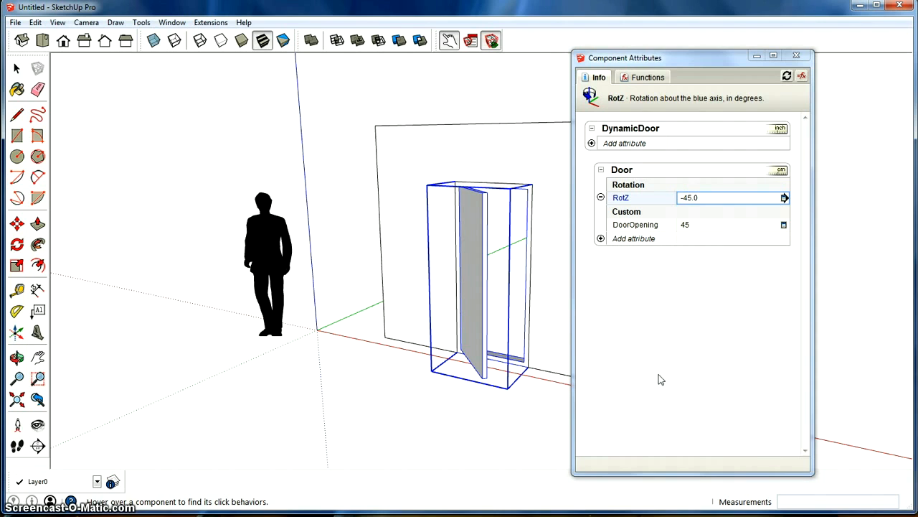
pyautogui.moveTo(644, 137)
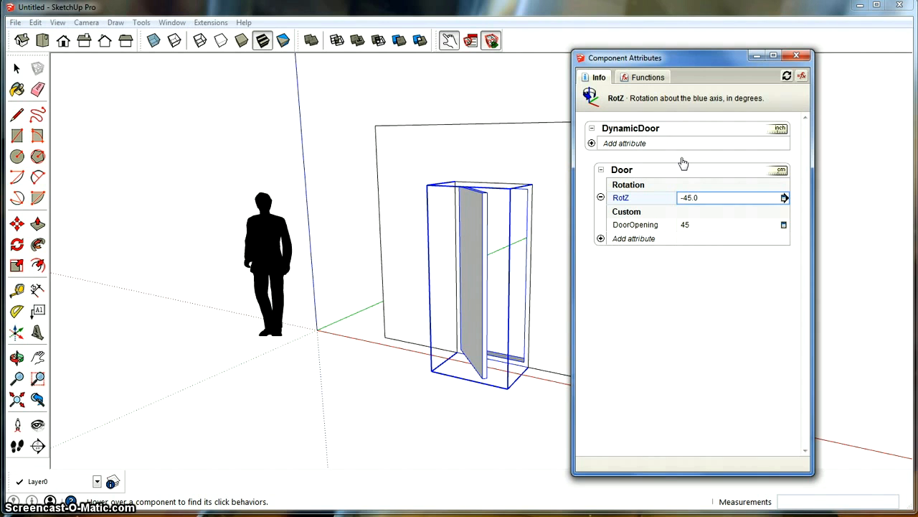
pyautogui.moveTo(598, 151)
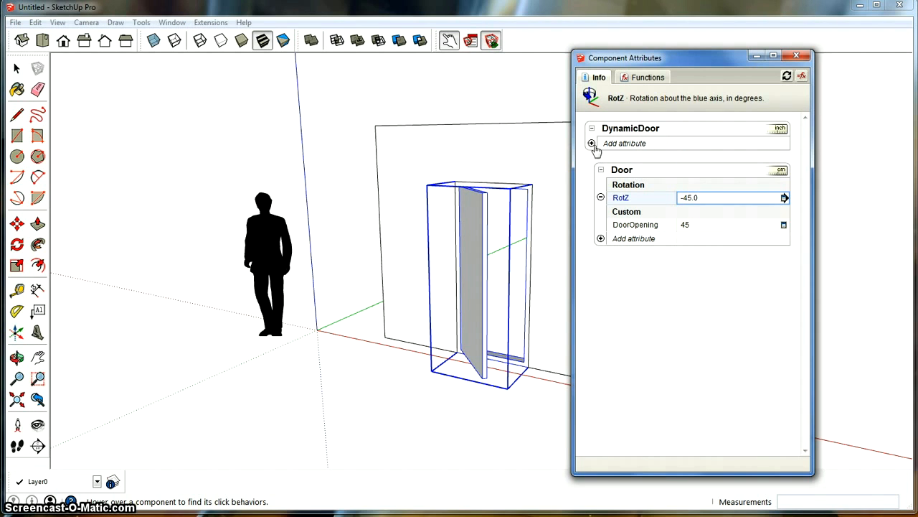
# - Add an onClick attribute to DynamicDoor and pick ANIMATE from the onClick functions
pyautogui.click(592, 143)
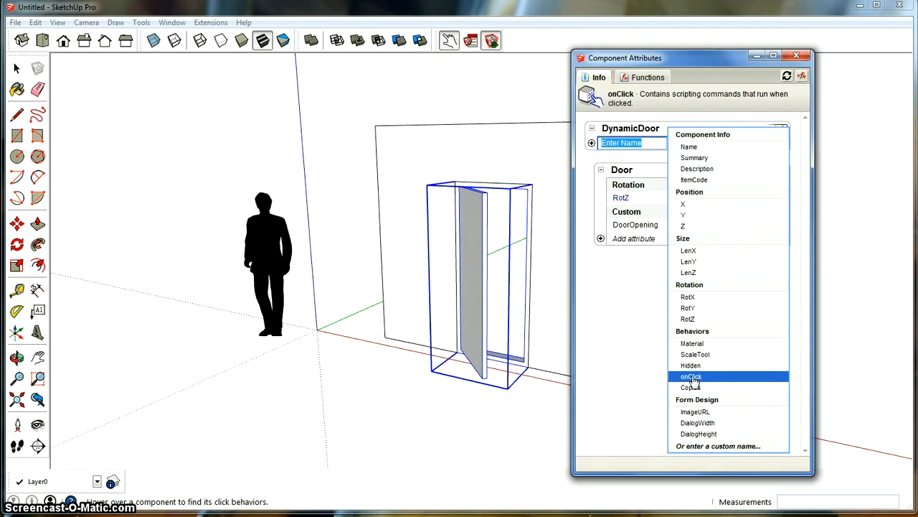
pyautogui.click(690, 376)
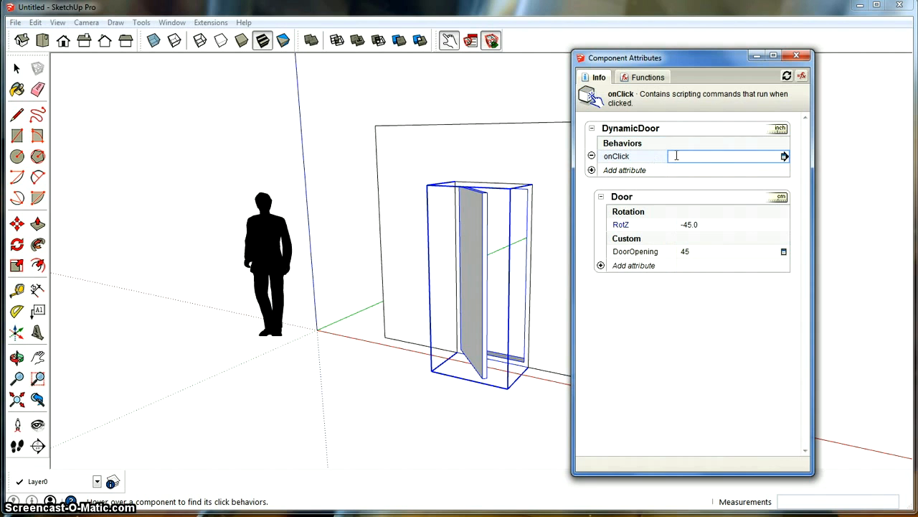
pyautogui.click(646, 76)
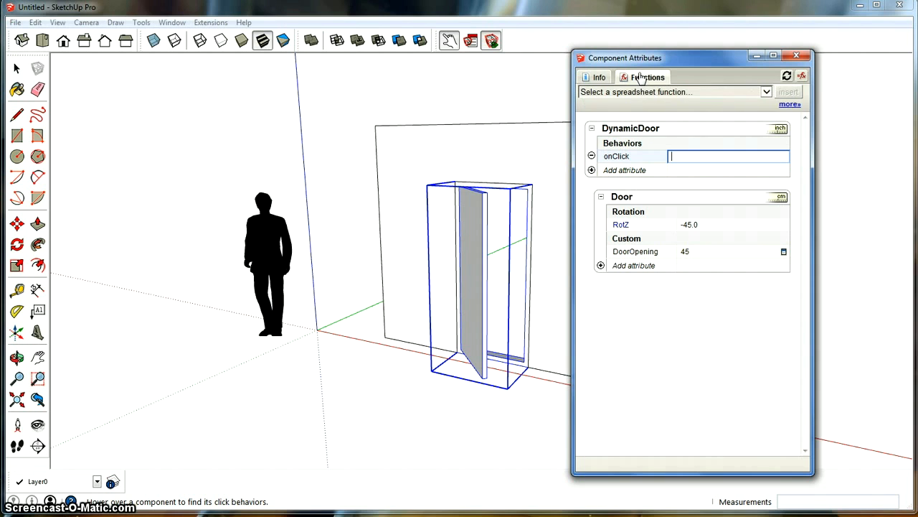
pyautogui.moveTo(766, 97)
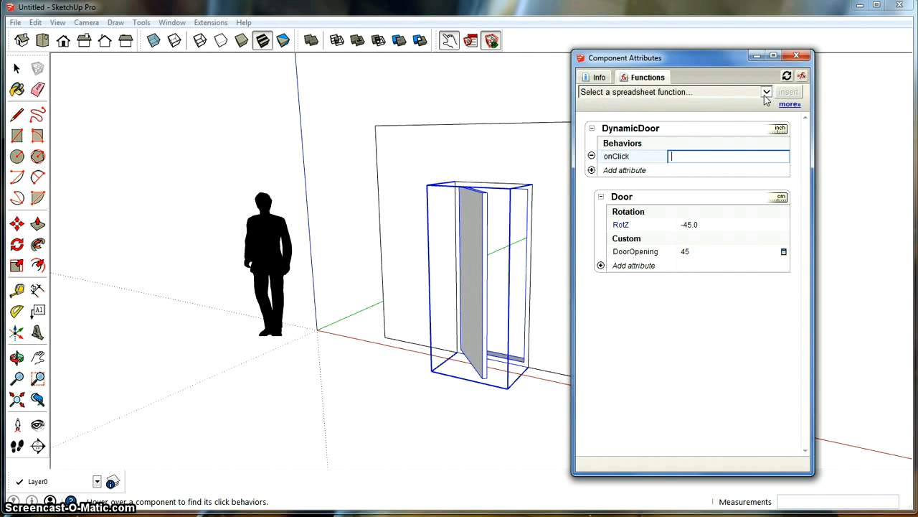
pyautogui.click(766, 92)
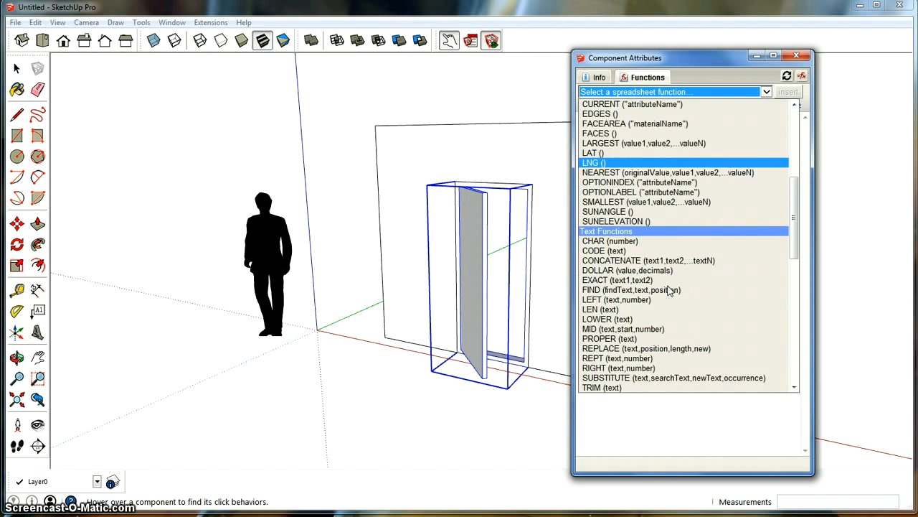
pyautogui.scroll(-3)
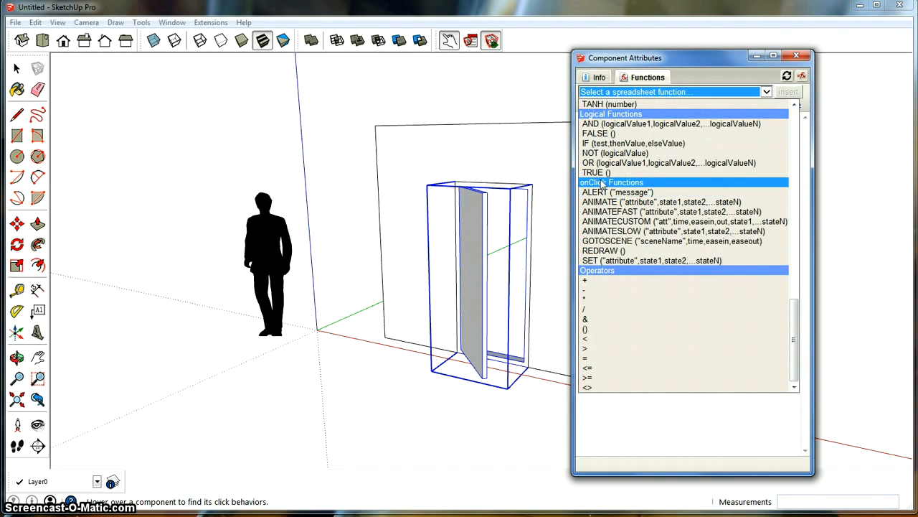
pyautogui.click(663, 202)
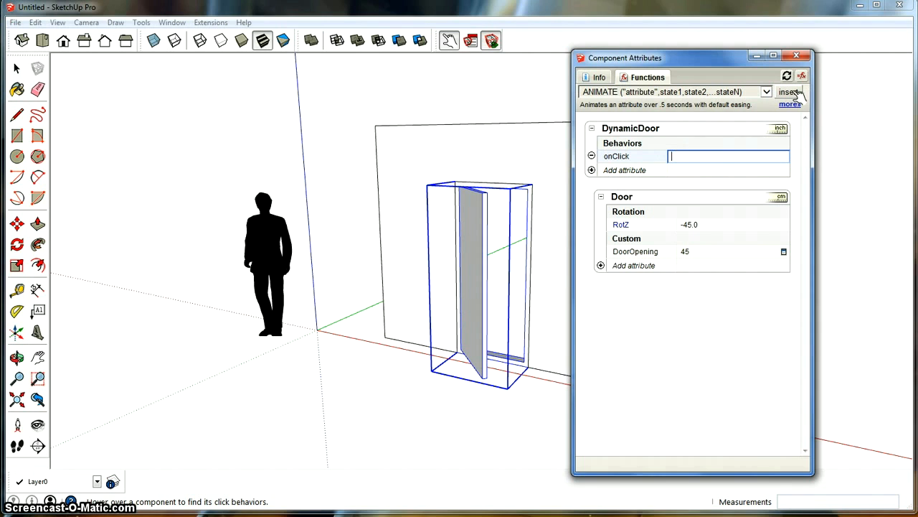
# - Insert the ANIMATE template and fill it as ANIMATE("Door!DoorOpening",0,45,90)
pyautogui.click(789, 91)
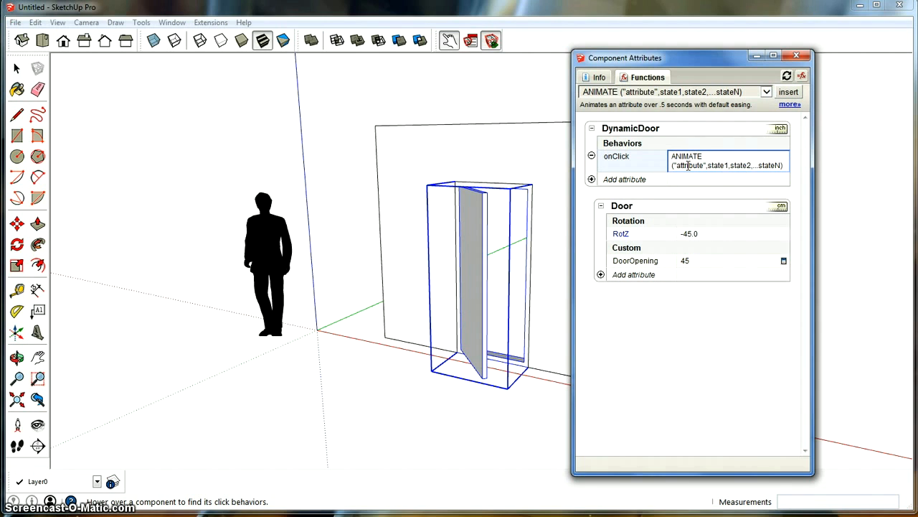
pyautogui.doubleClick(690, 165)
pyautogui.write('Door!DoorOpening')
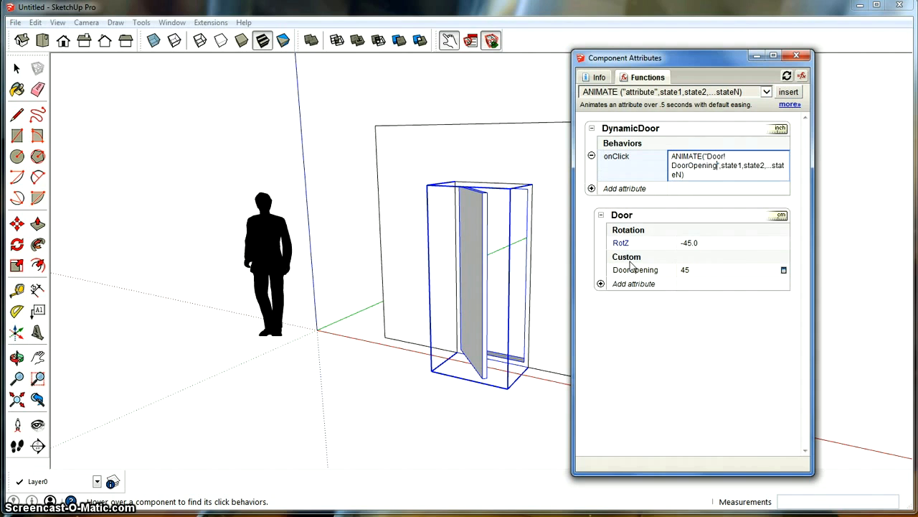
pyautogui.moveTo(711, 145)
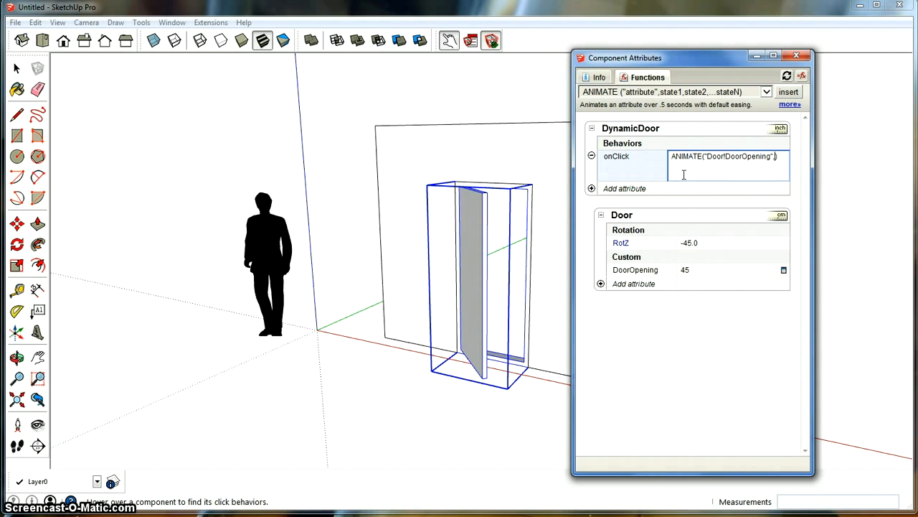
pyautogui.write(',')
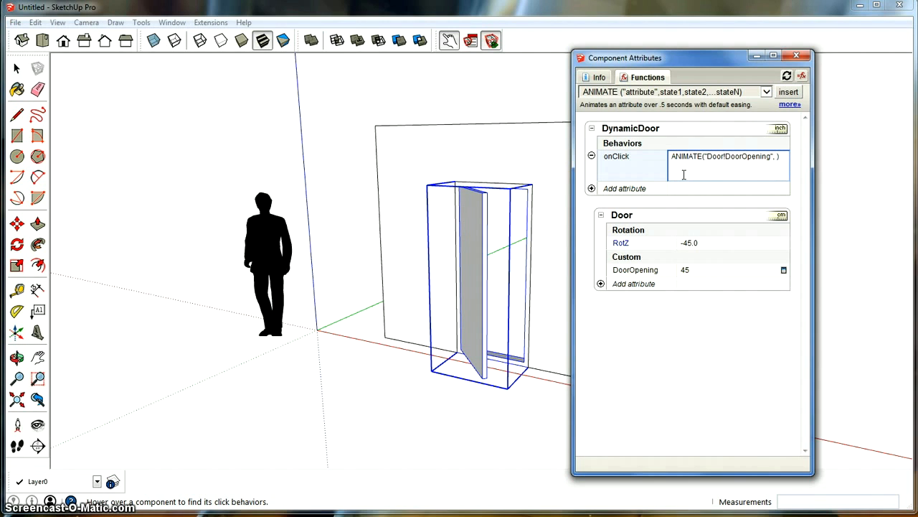
pyautogui.write('0,45')
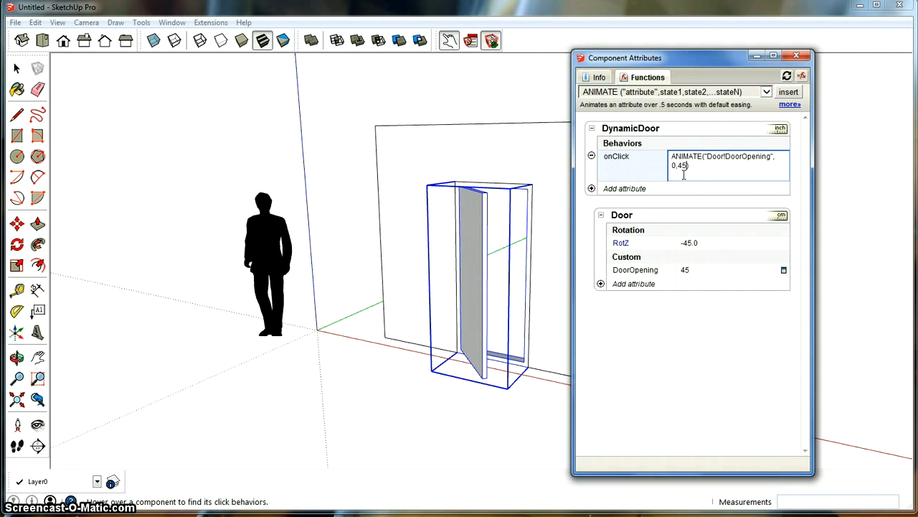
pyautogui.write('90')
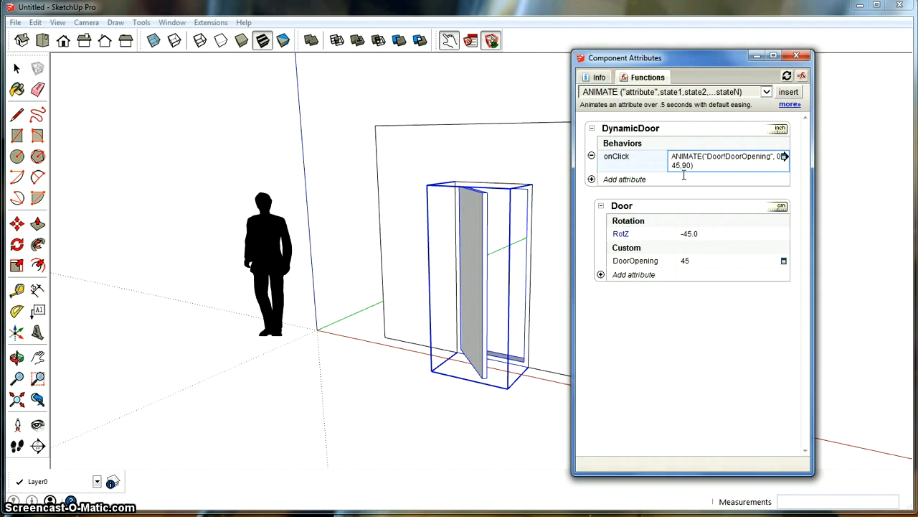
pyautogui.moveTo(480, 183)
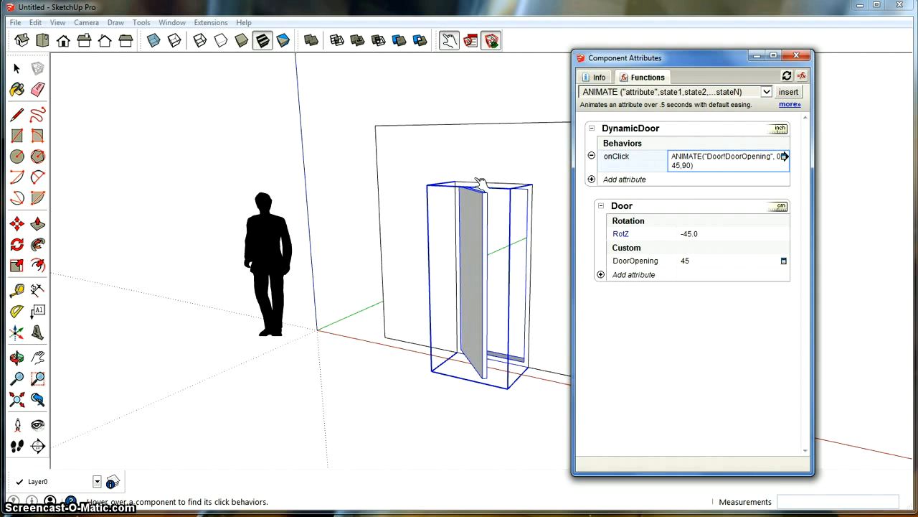
# - Click the door to test its swing animation, close Component Attributes, and return to Select
pyautogui.click(467, 279)
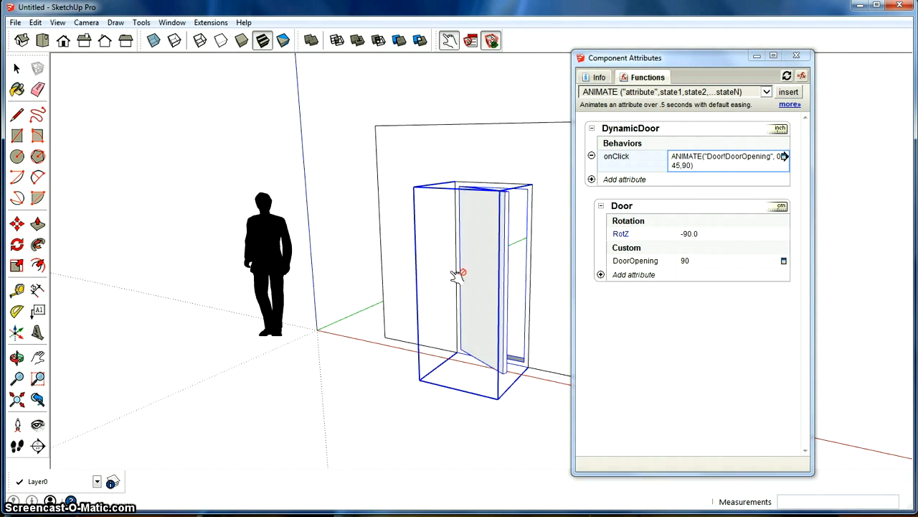
pyautogui.click(796, 55)
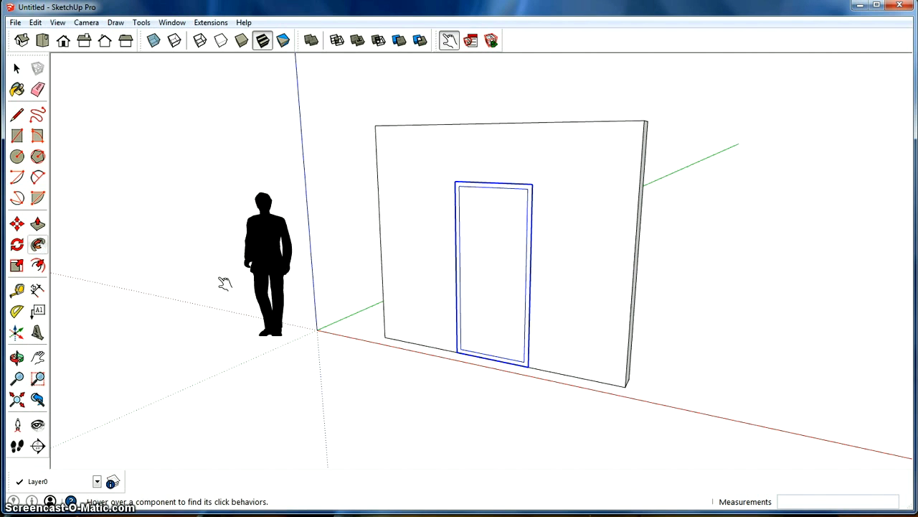
pyautogui.click(17, 68)
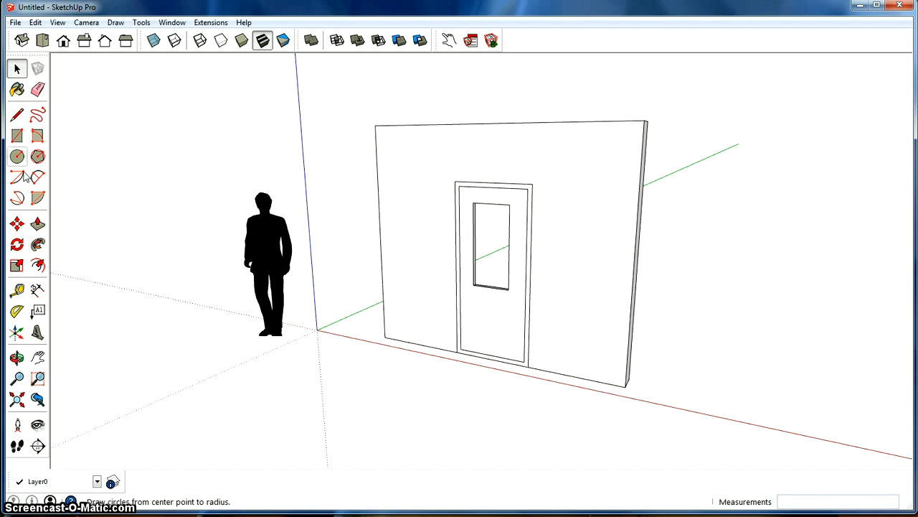
pyautogui.click(449, 41)
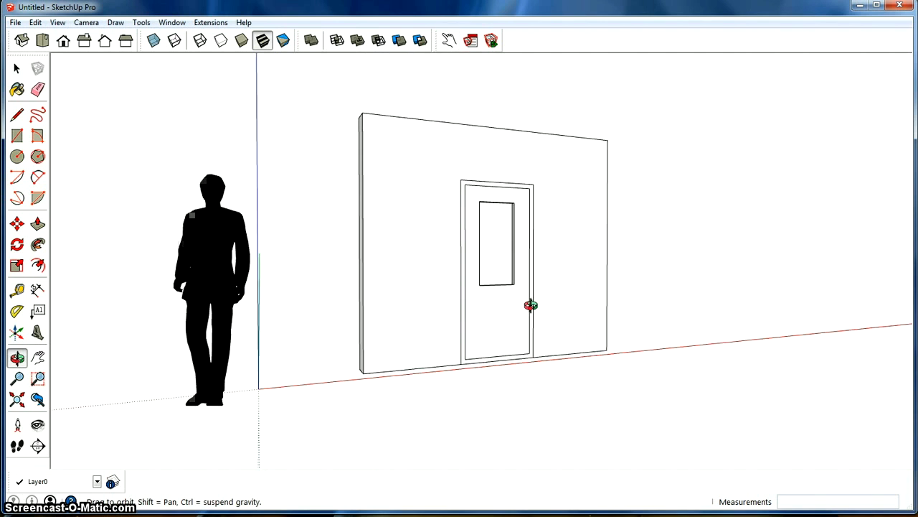
pyautogui.moveTo(531, 305); pyautogui.dragTo(617, 352)
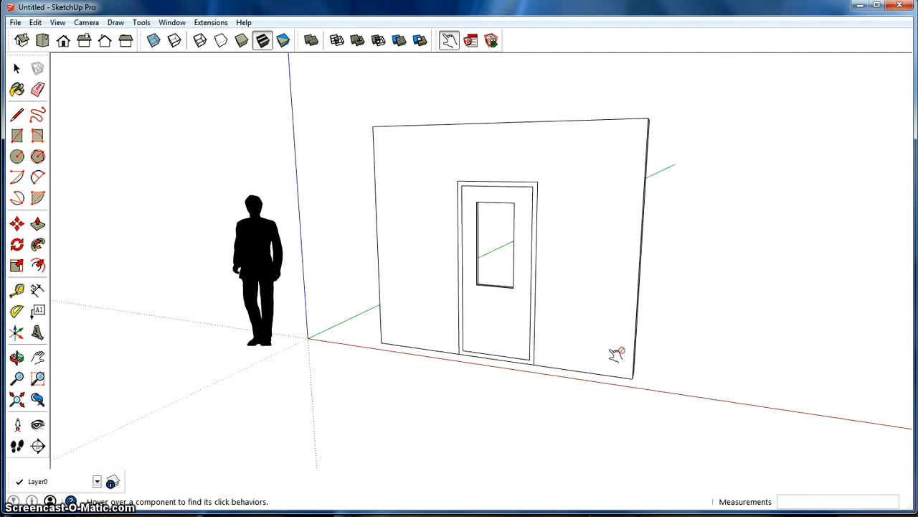
pyautogui.moveTo(547, 379)
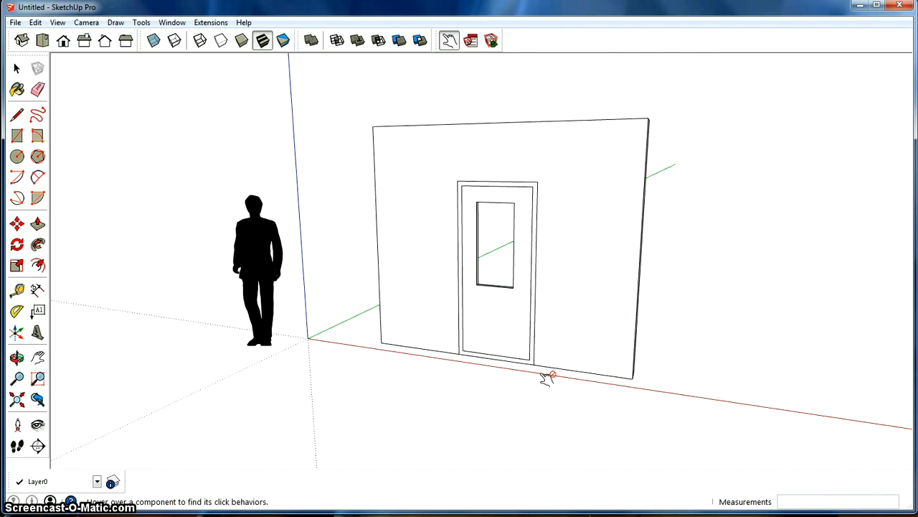
pyautogui.moveTo(509, 400)
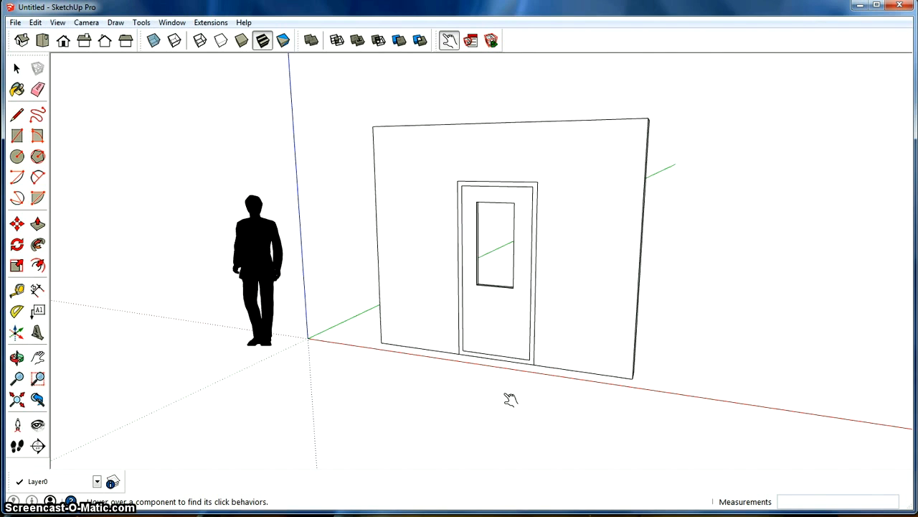
pyautogui.moveTo(487, 405)
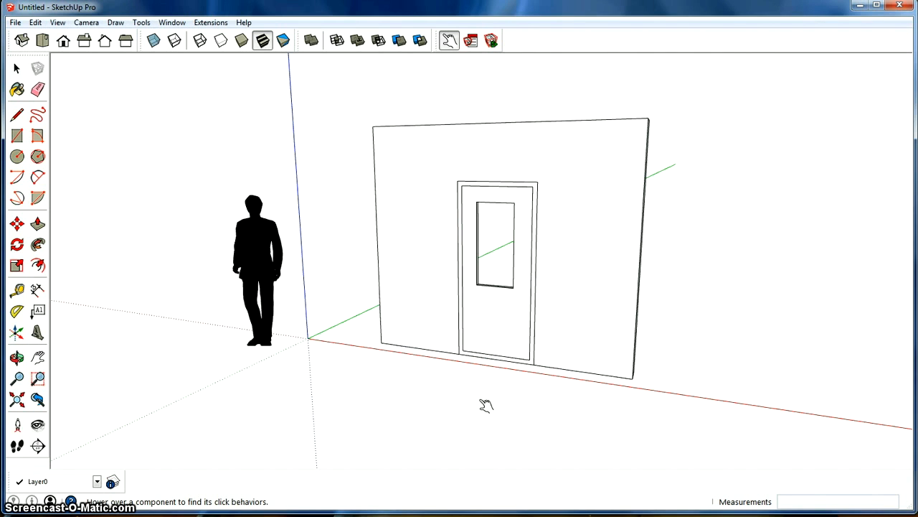
pyautogui.moveTo(487, 405); pyautogui.dragTo(544, 372)
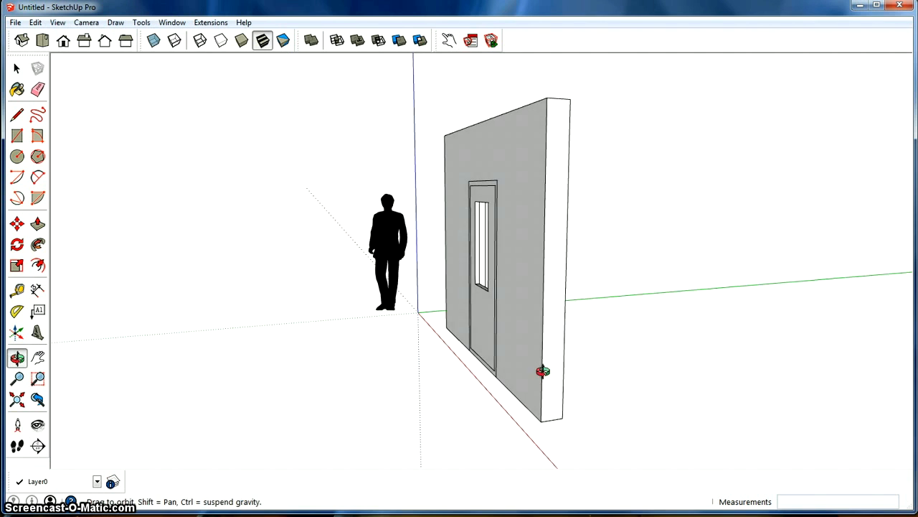
pyautogui.moveTo(543, 371); pyautogui.dragTo(472, 381)
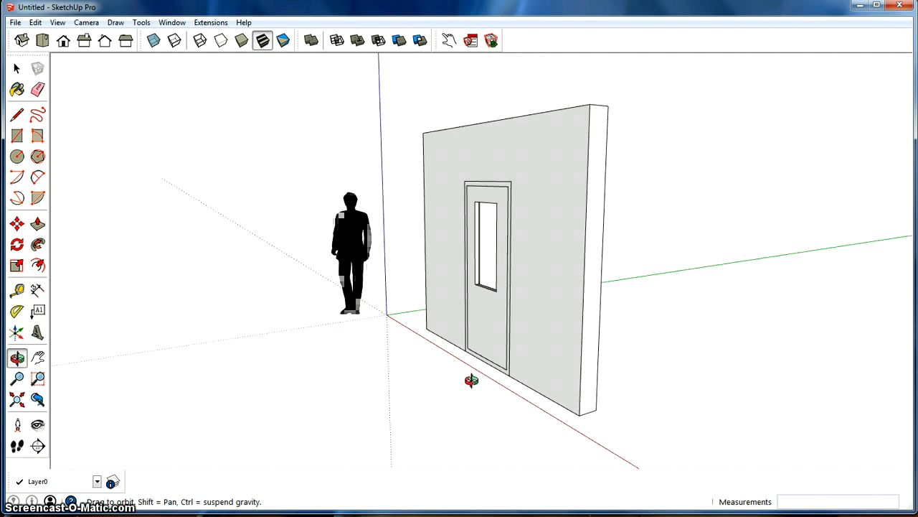